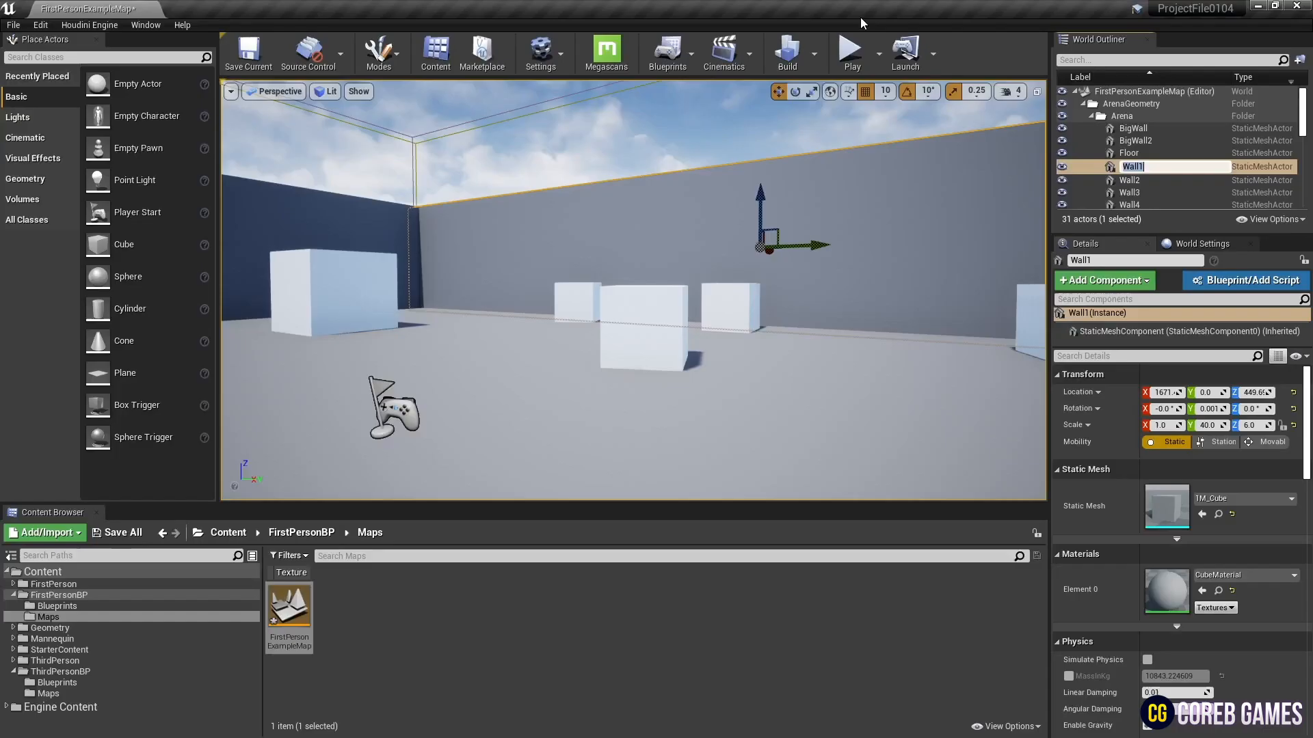
# Select FirstPersonCharacter in the World Outliner and open it in the Blueprint editor
pyautogui.click(851, 52)
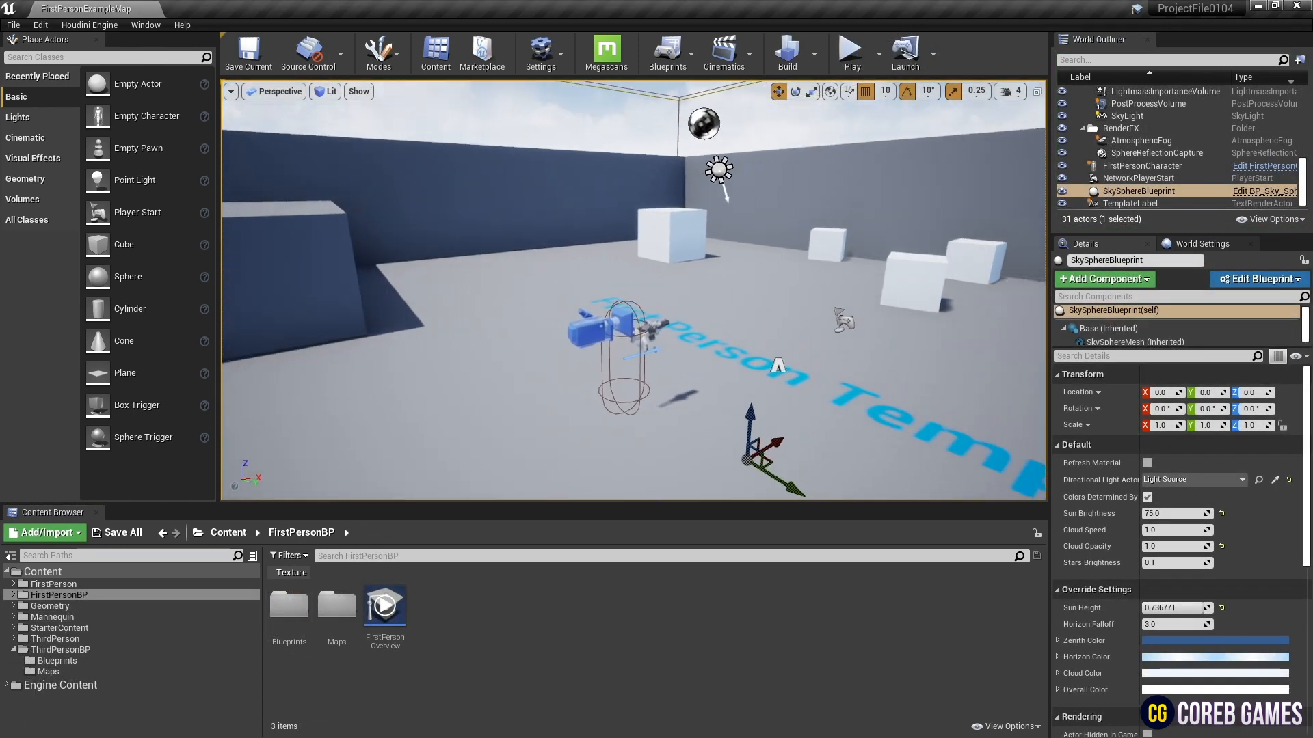
pyautogui.click(1139, 166)
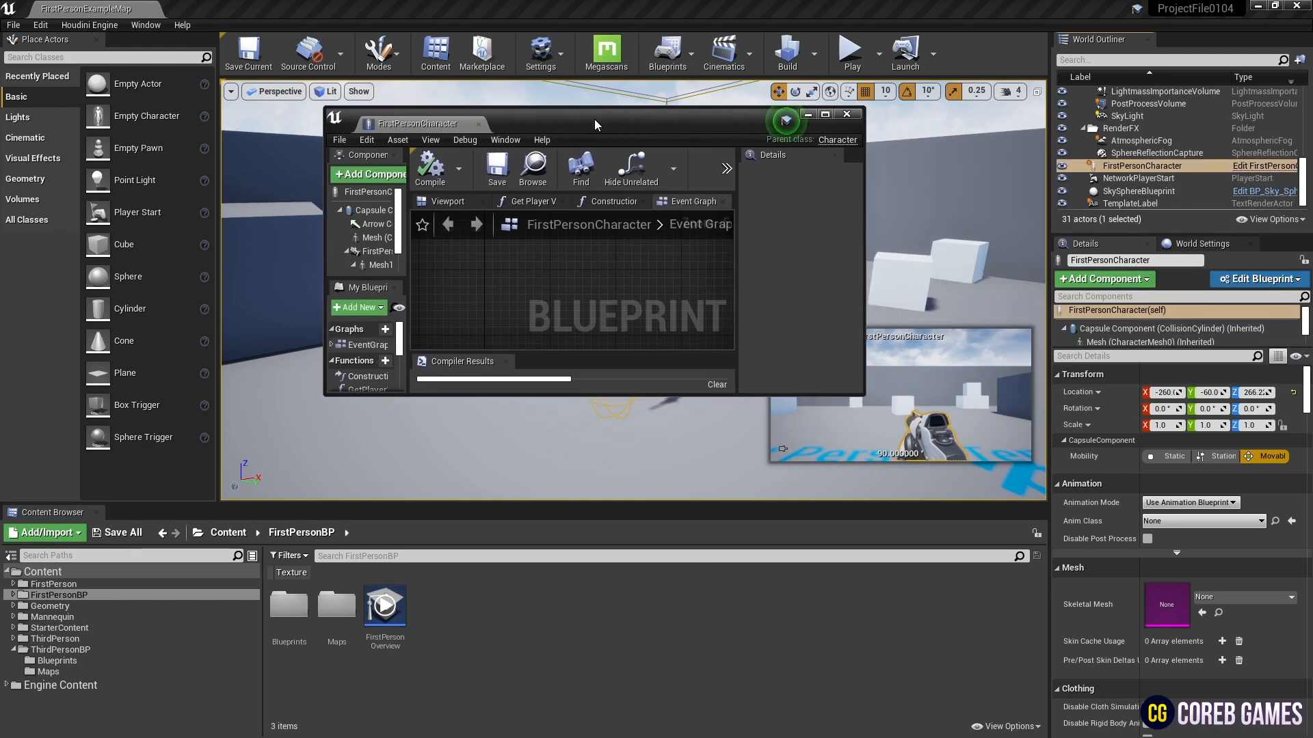
# Make the Mesh1P arms and FP_Gun invisible and hidden in game, then compile
pyautogui.click(824, 115)
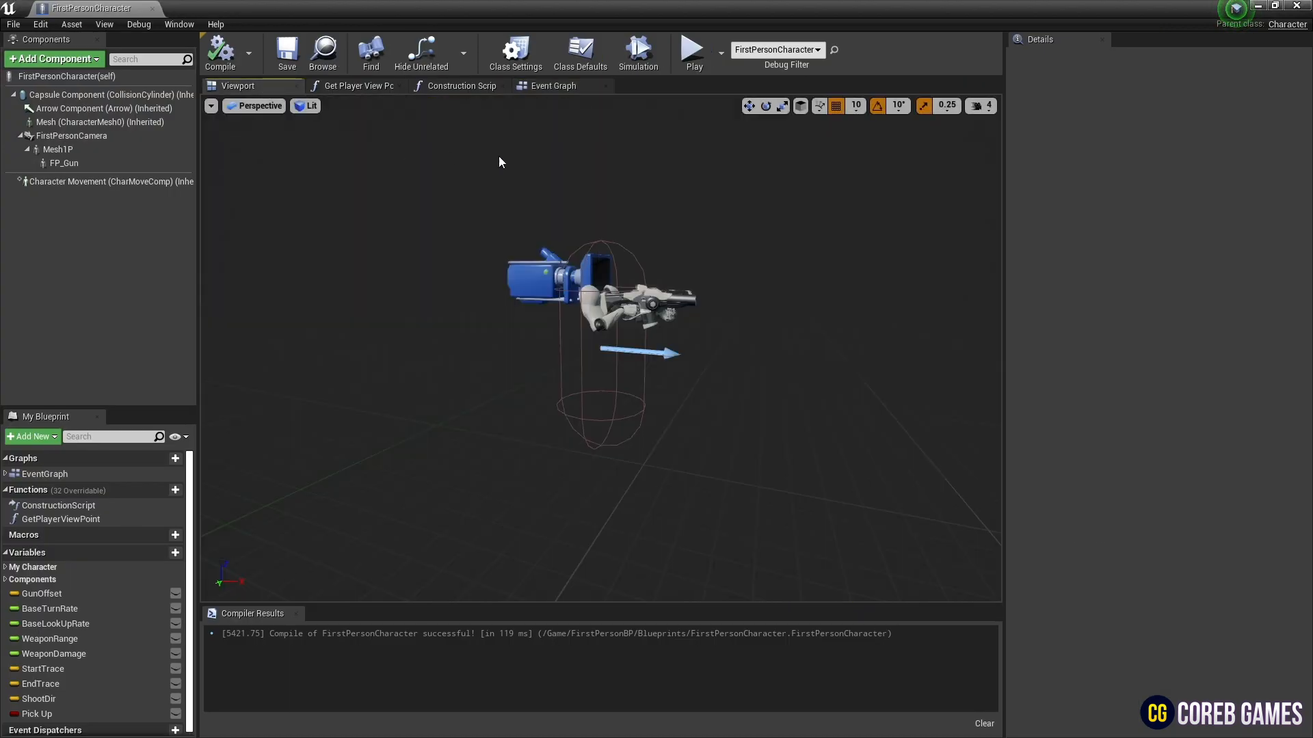
pyautogui.click(57, 149)
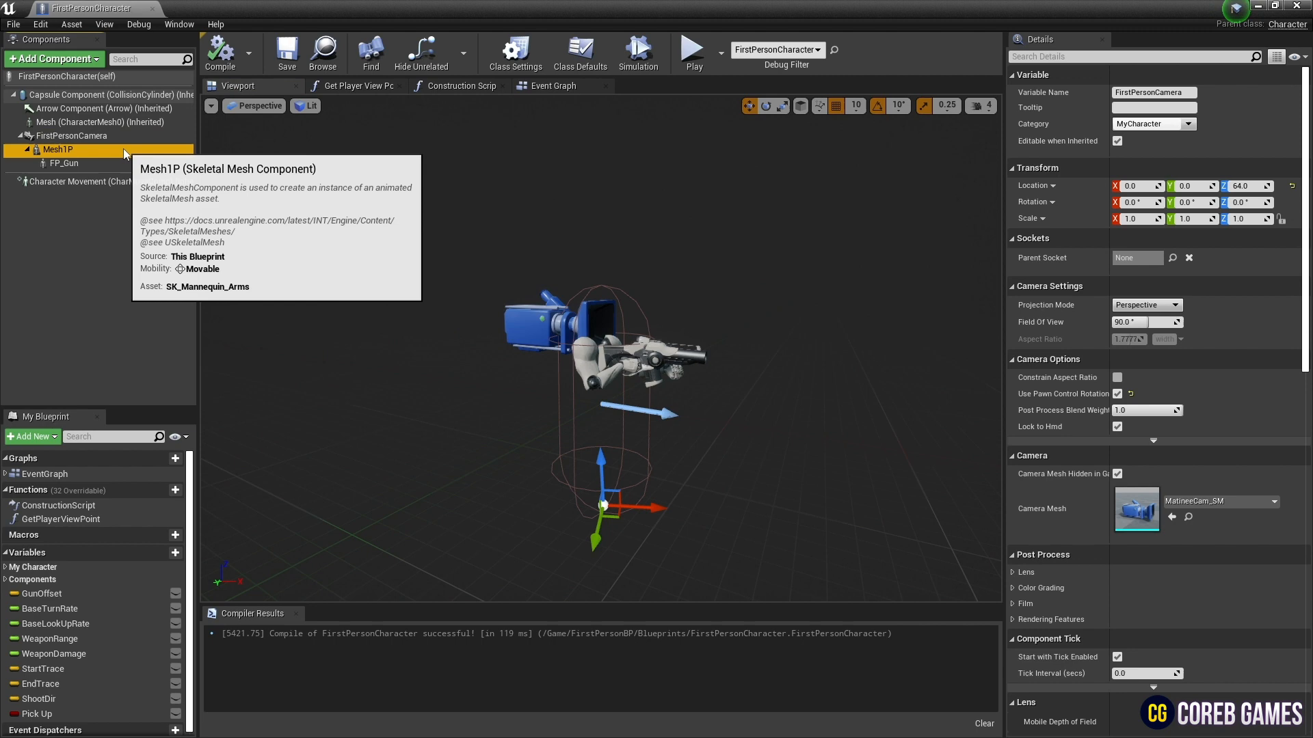
pyautogui.click(57, 149)
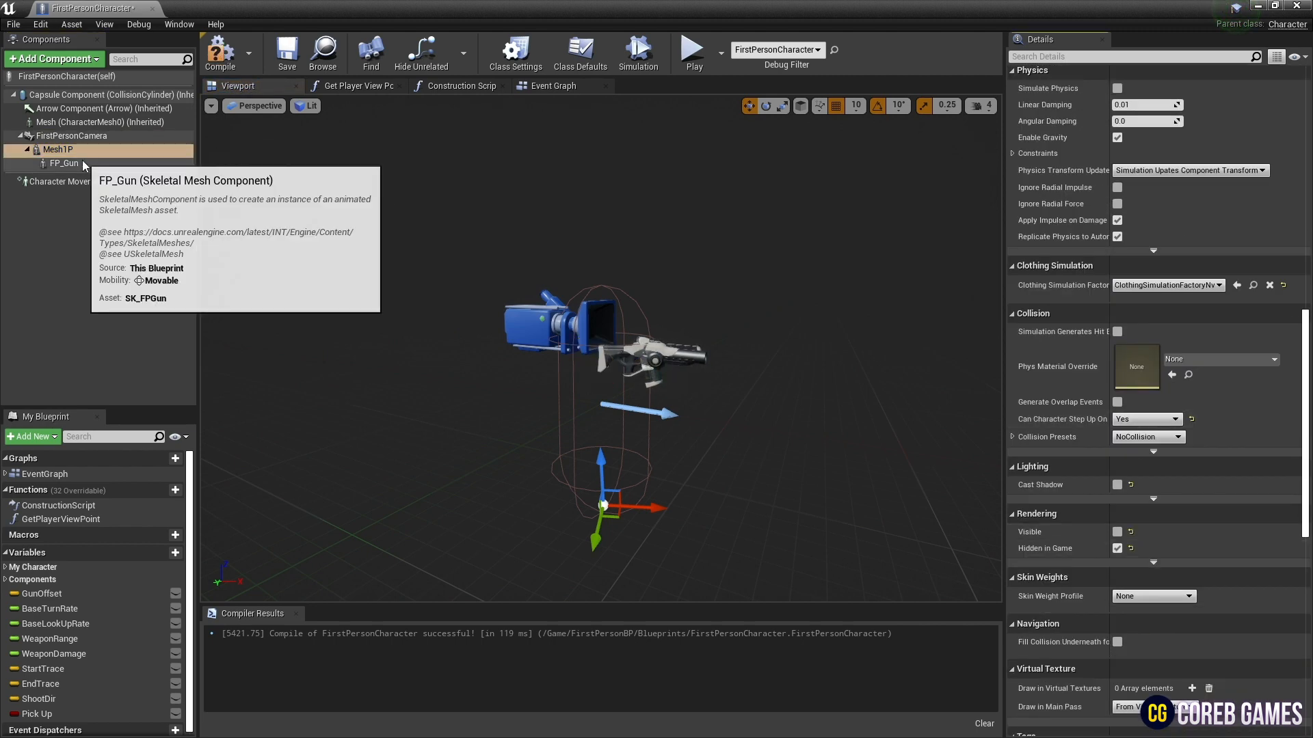
pyautogui.click(63, 163)
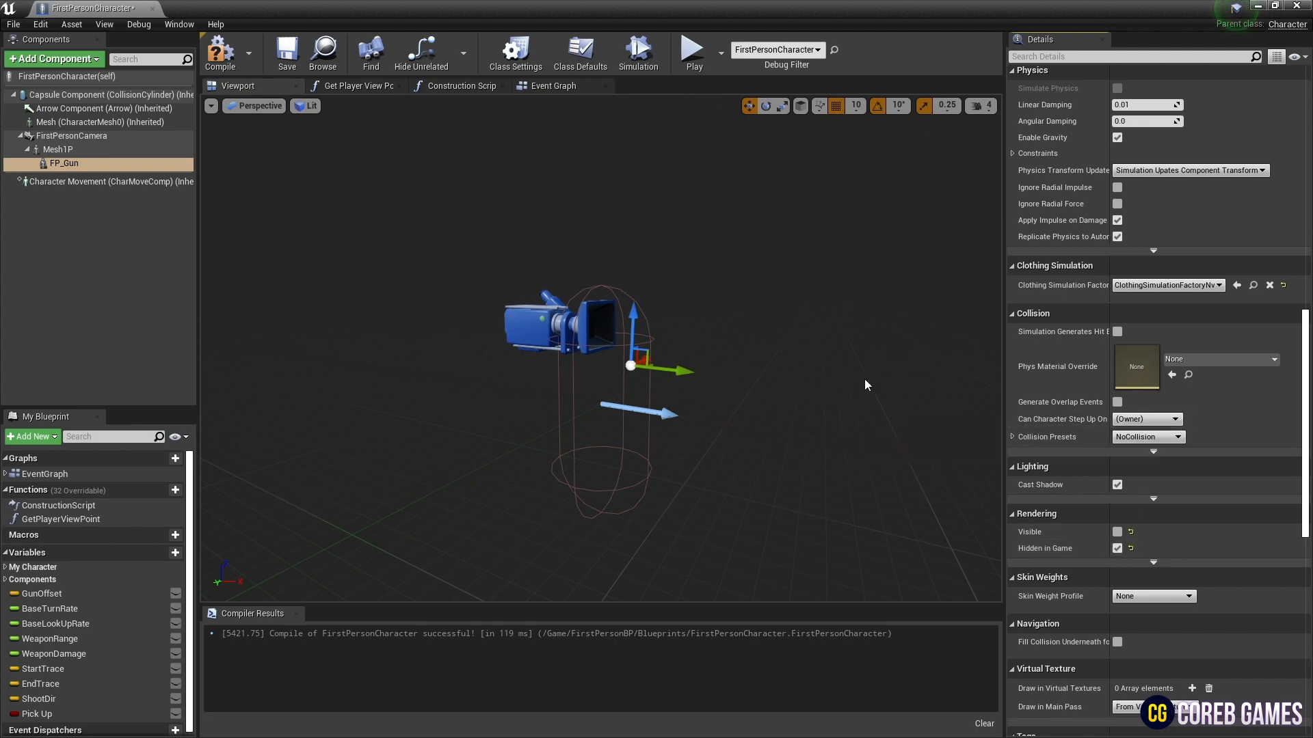
pyautogui.click(1117, 548)
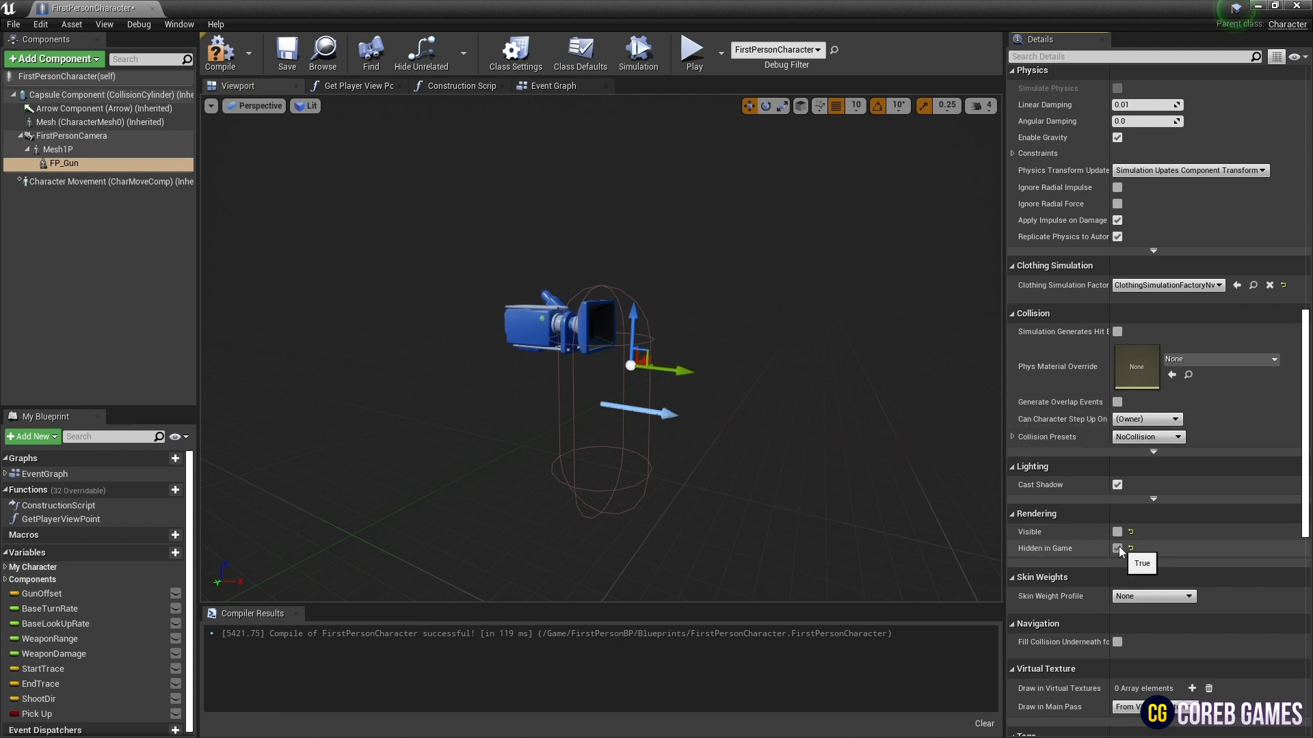
pyautogui.click(1117, 549)
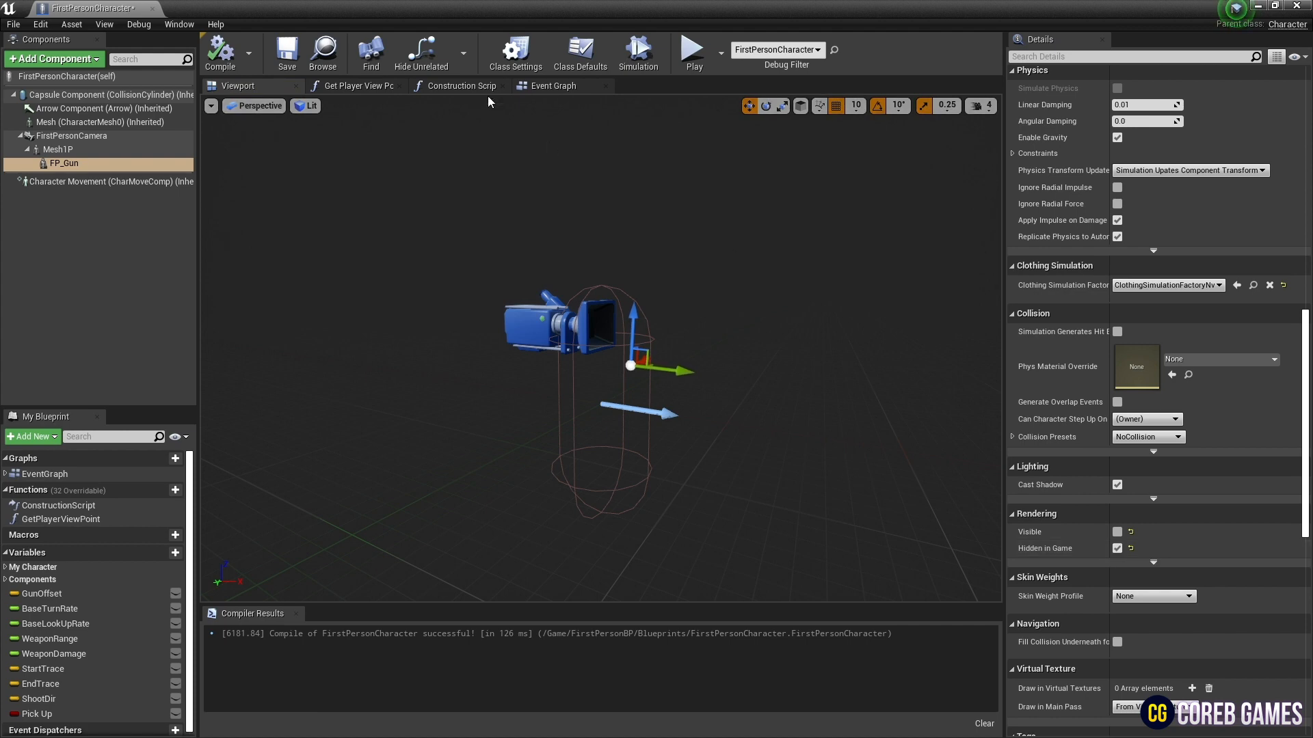
# Place an E keyboard event in the Event Graph and create Boolean variable 'Pick Up'
pyautogui.click(553, 85)
pyautogui.write('key')
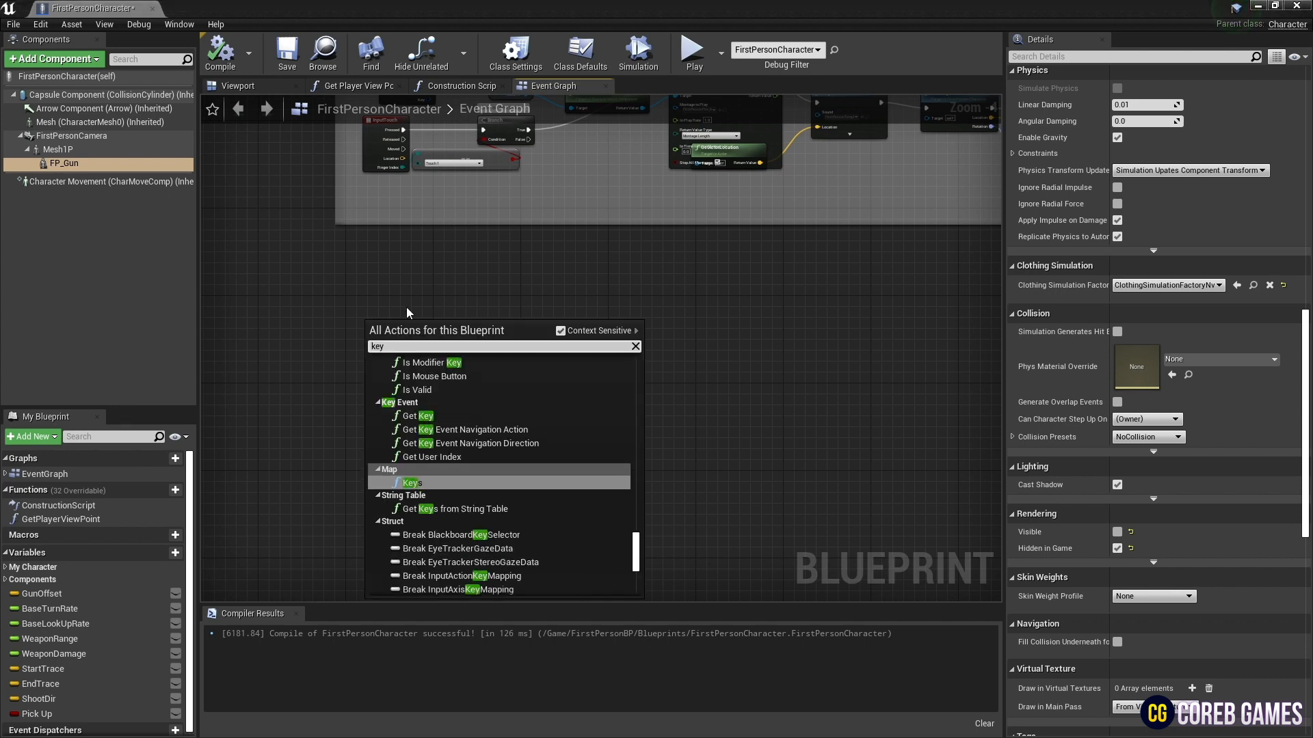
pyautogui.click(411, 482)
pyautogui.write('e')
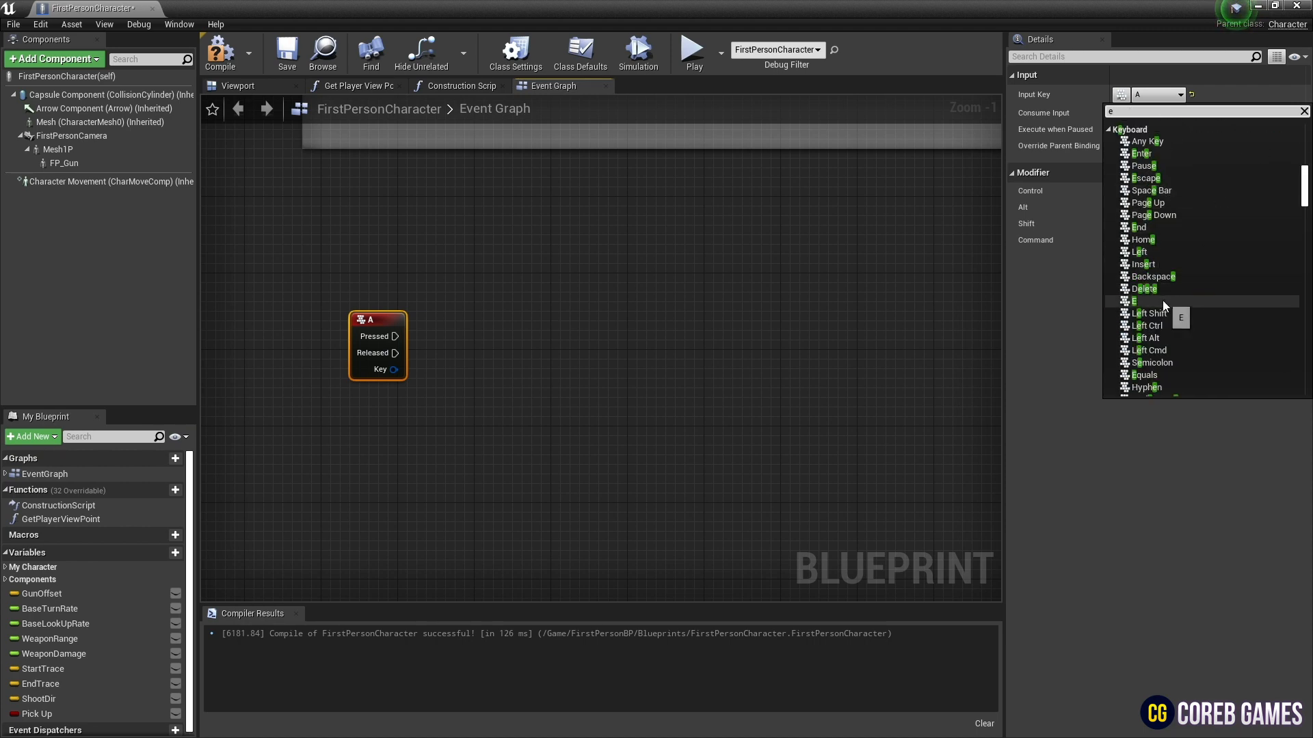
pyautogui.click(1134, 299)
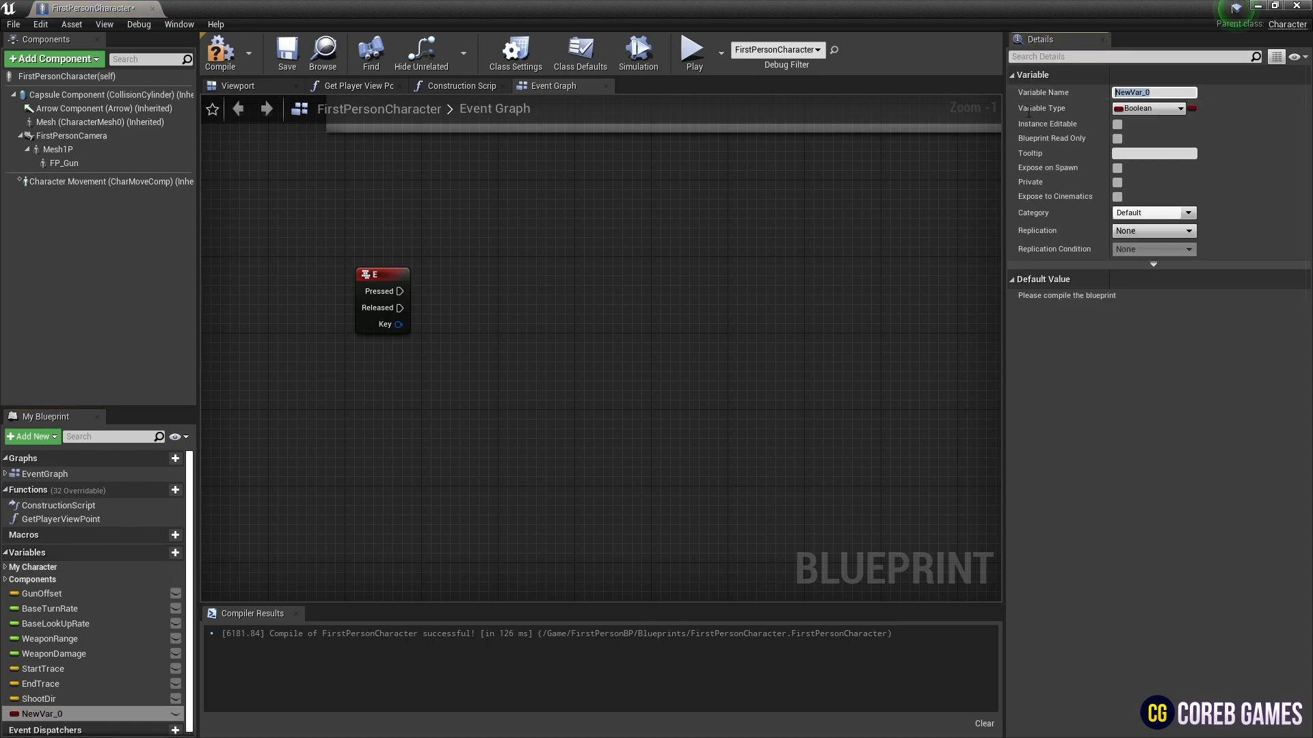
pyautogui.write('Pick U')
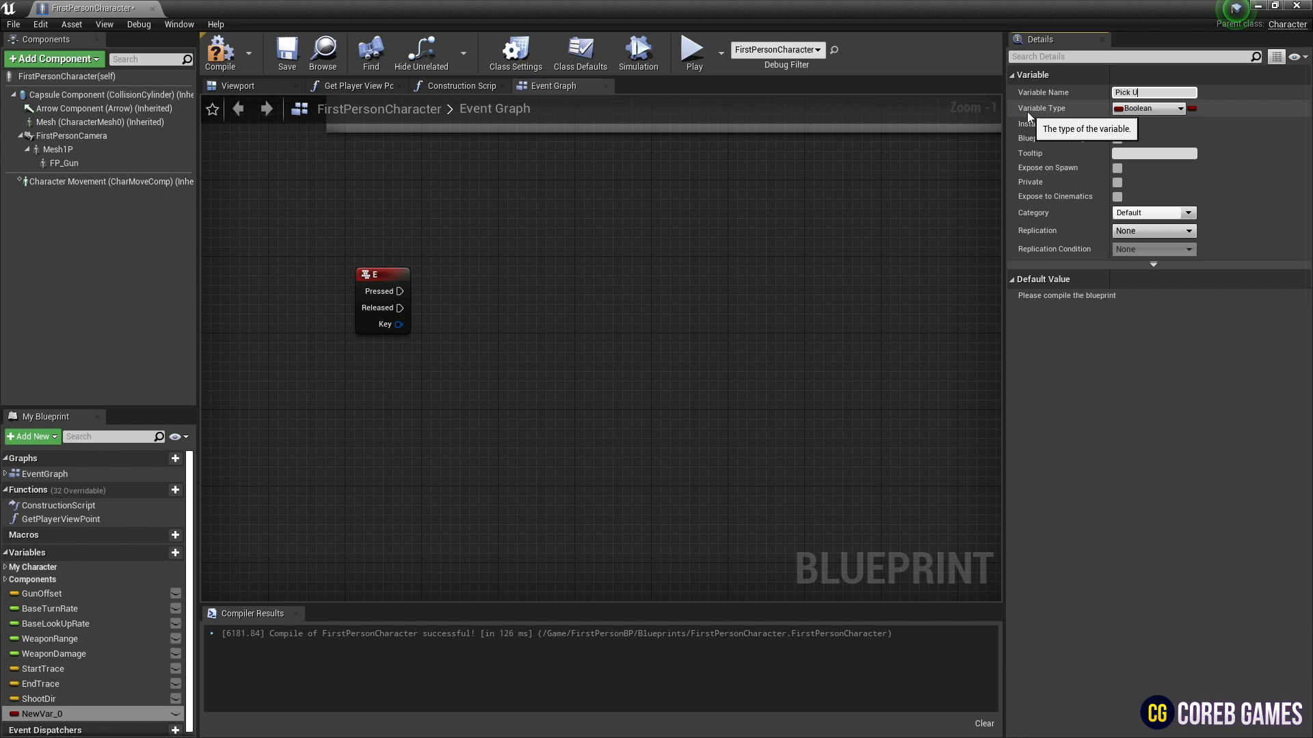
pyautogui.write('Pick Up')
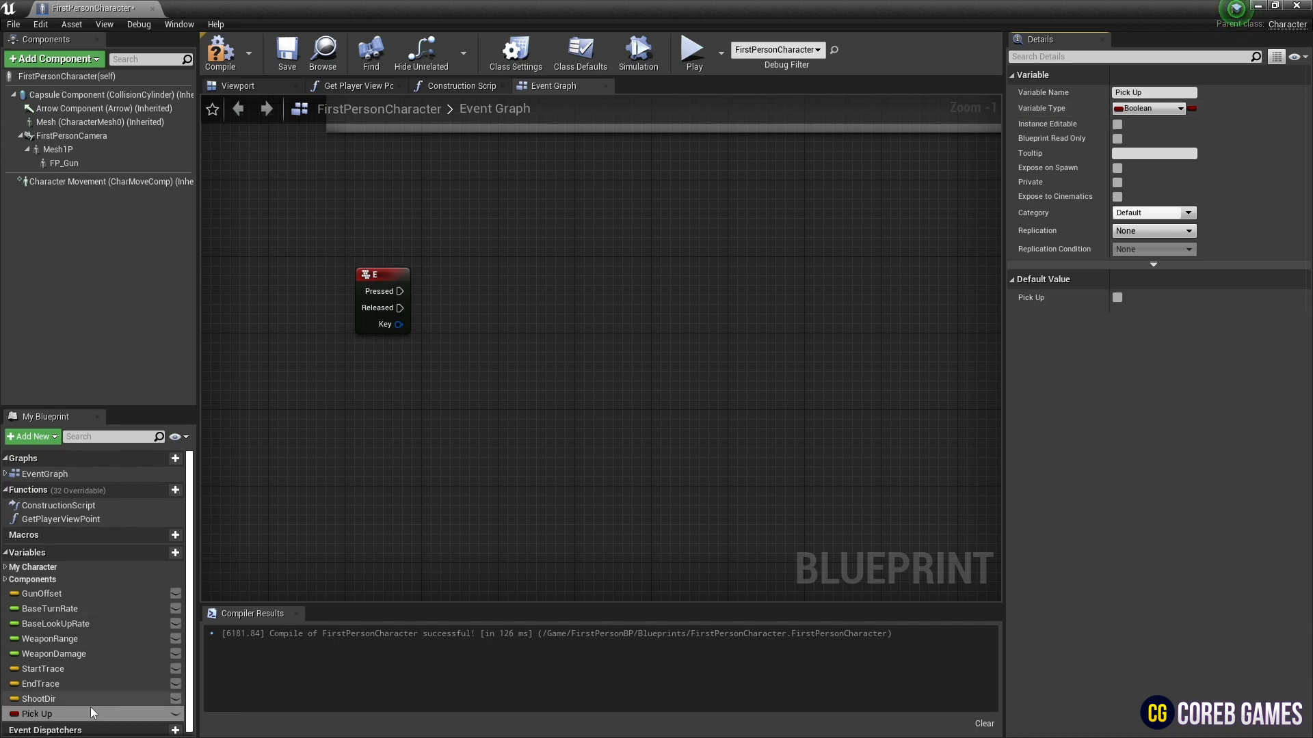
pyautogui.moveTo(493, 374)
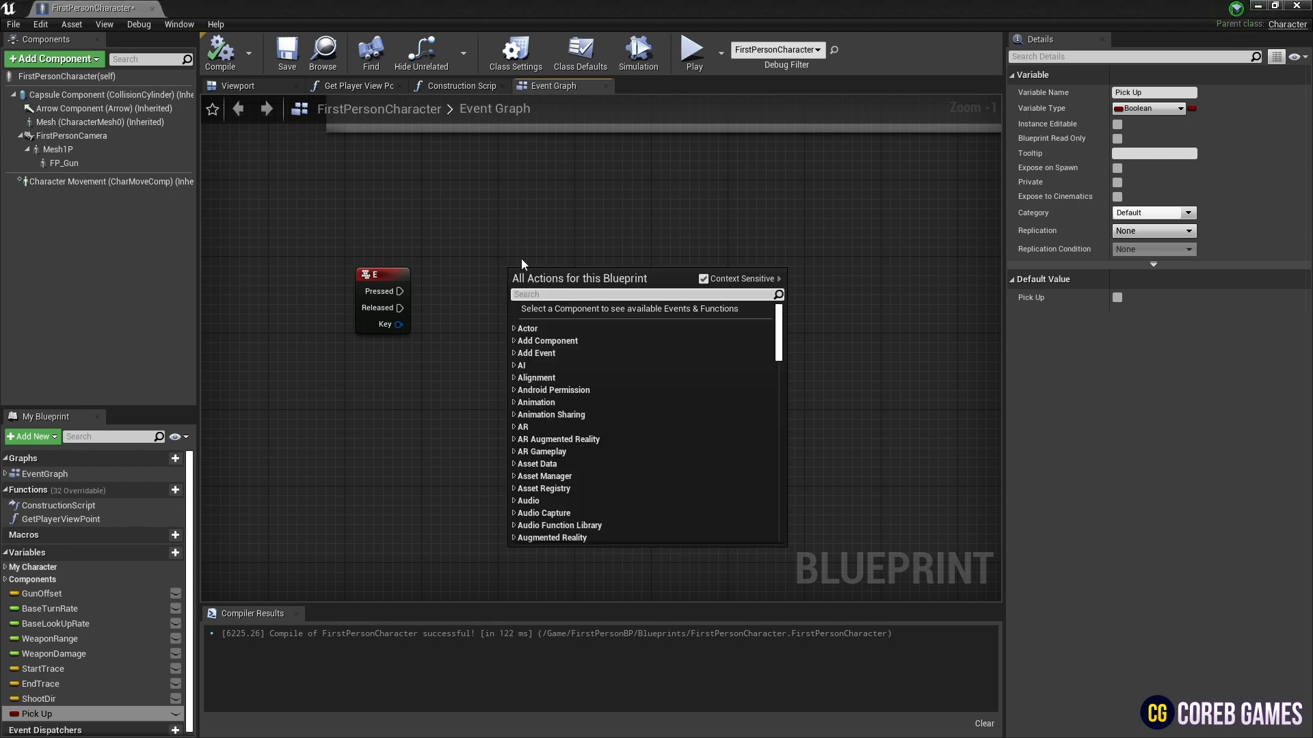
# Add a Branch on E Pressed with a Pick Up getter wired to its Condition
pyautogui.write('brac')
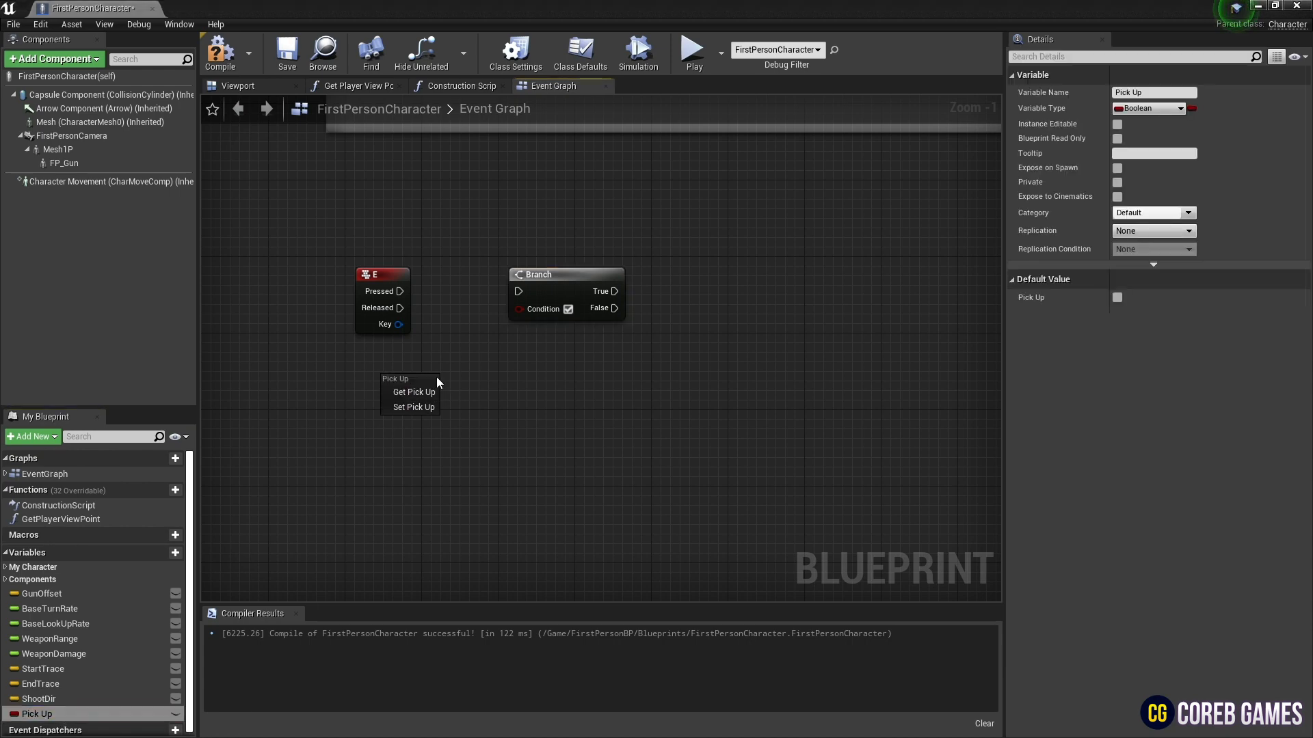
pyautogui.click(413, 391)
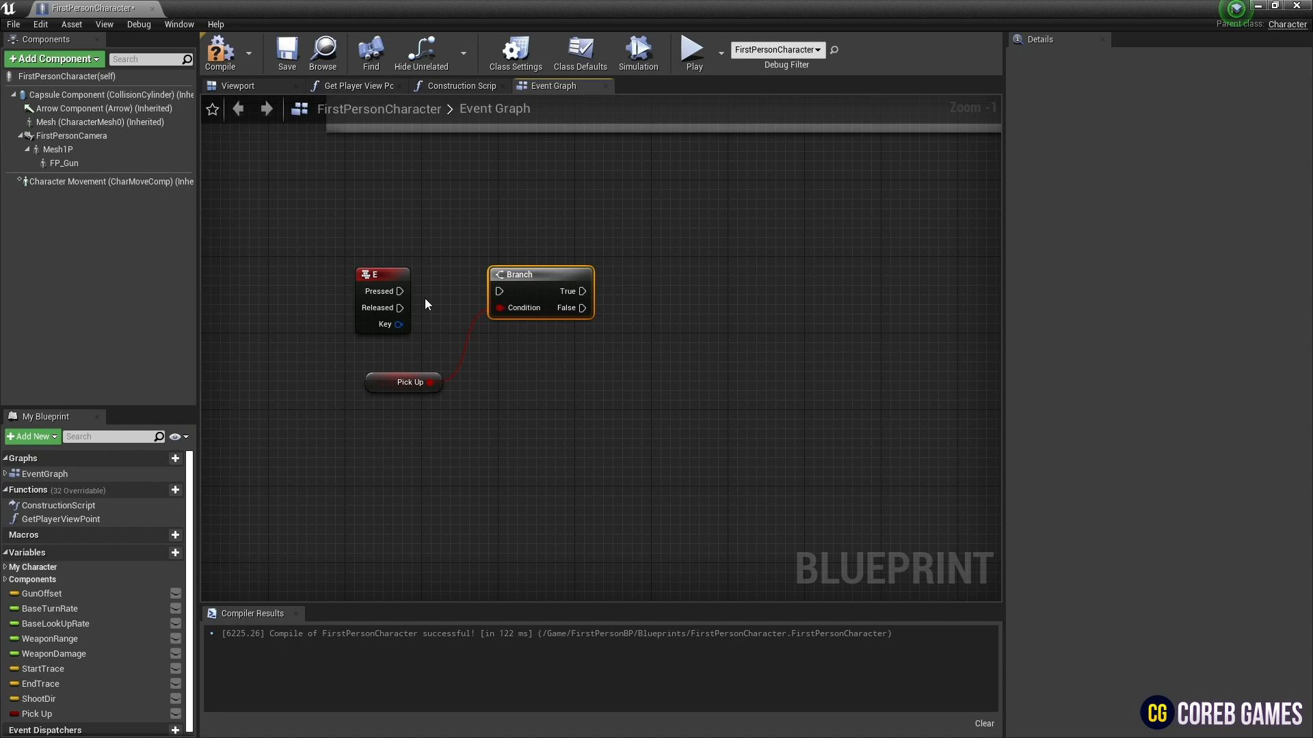
pyautogui.moveTo(399, 291); pyautogui.dragTo(498, 291)
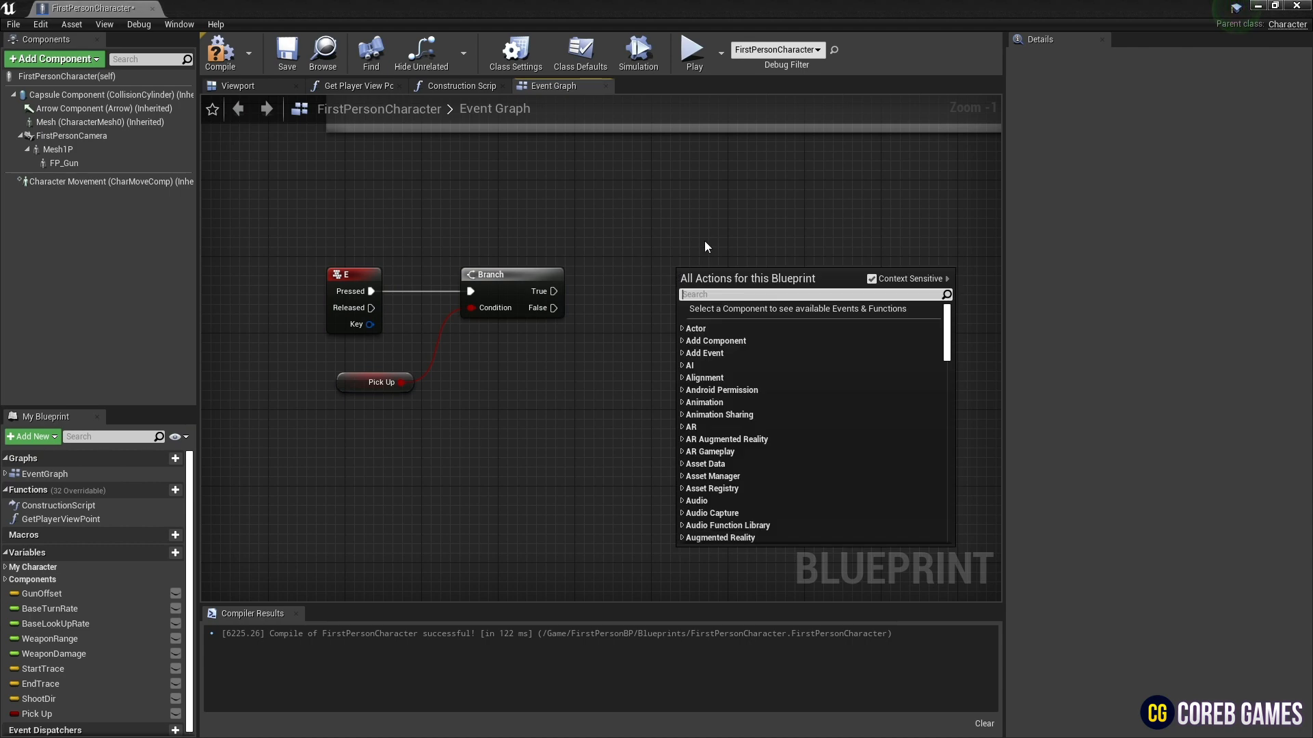
# Add a LineTraceByChannel node fed by the Branch's False output
pyautogui.write('line trac')
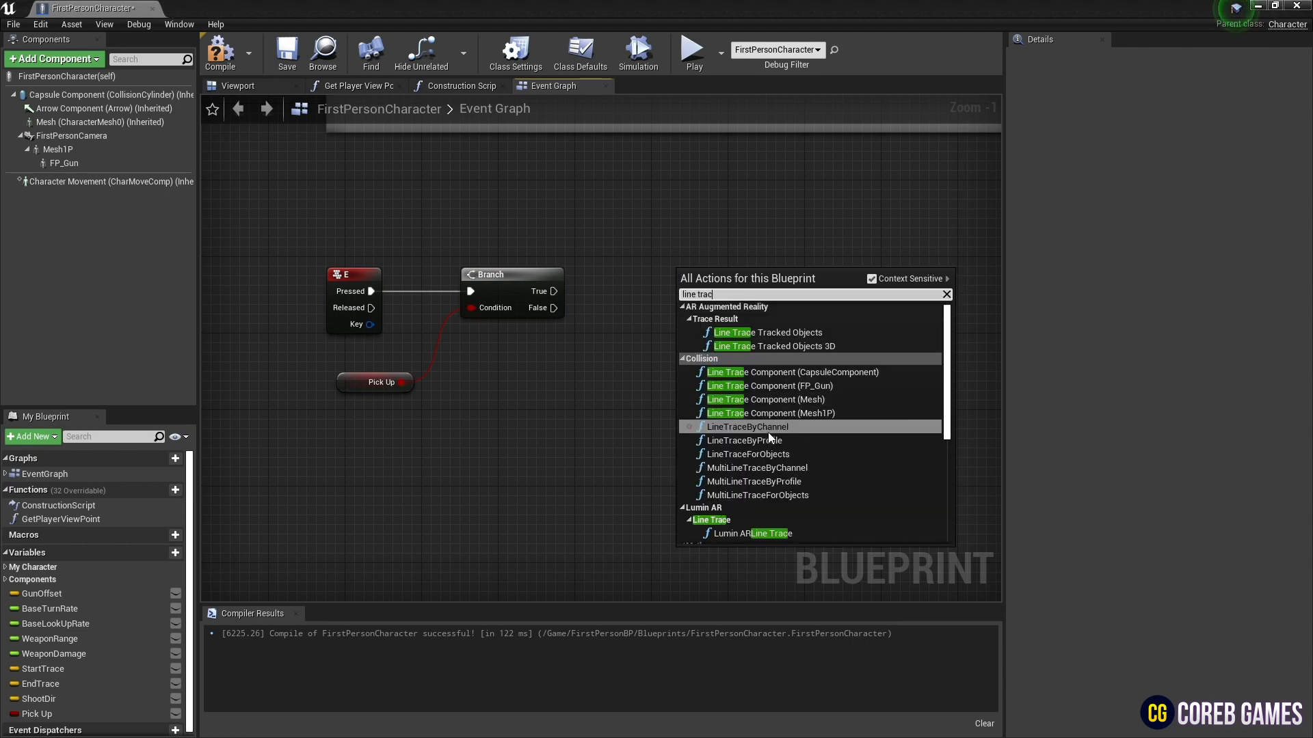
pyautogui.click(745, 426)
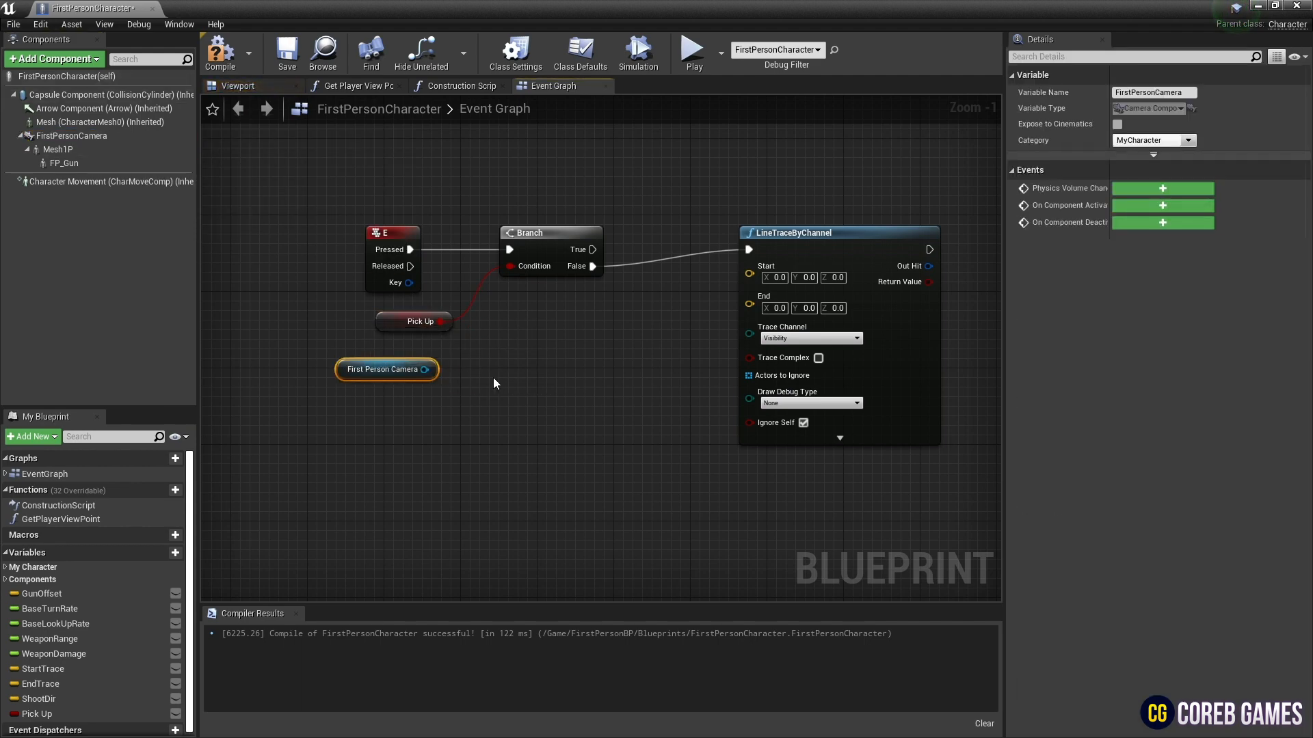
# Add GetWorldLocation and Get Forward Vector nodes from the camera reference
pyautogui.moveTo(429, 369); pyautogui.dragTo(503, 384)
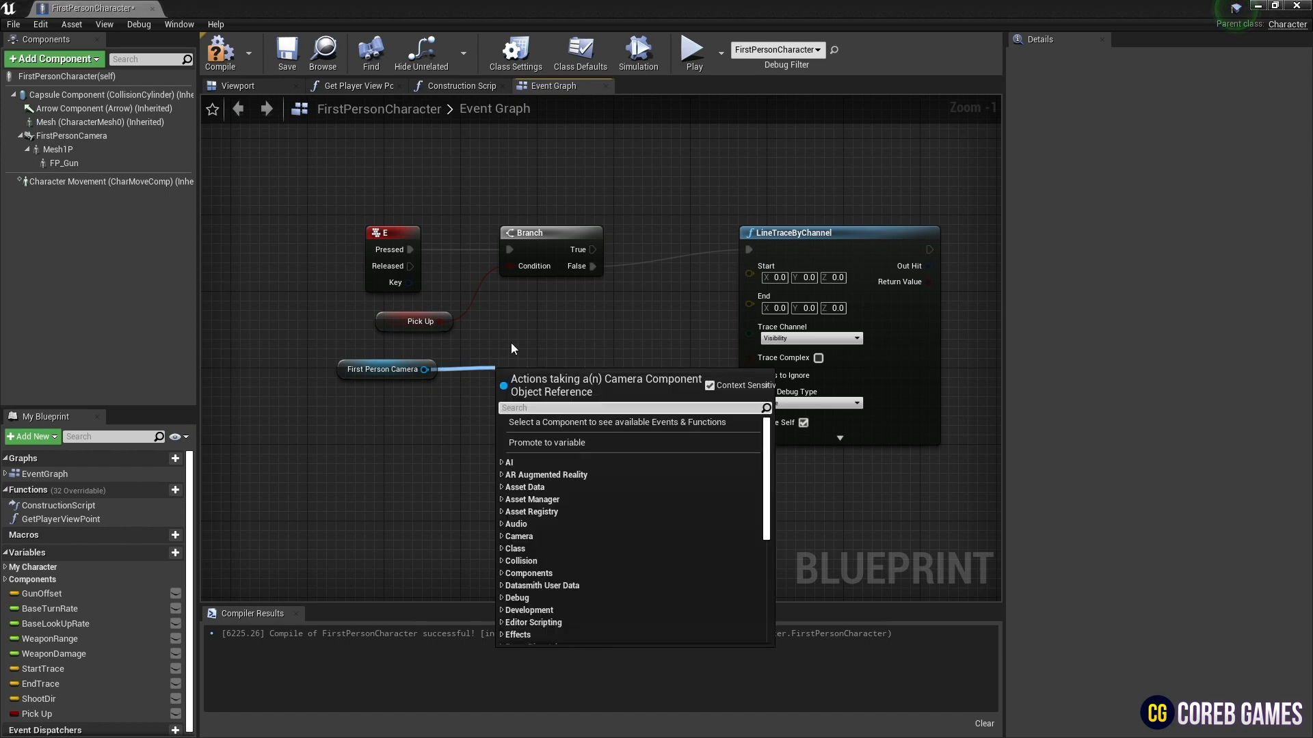
pyautogui.write('get Wor')
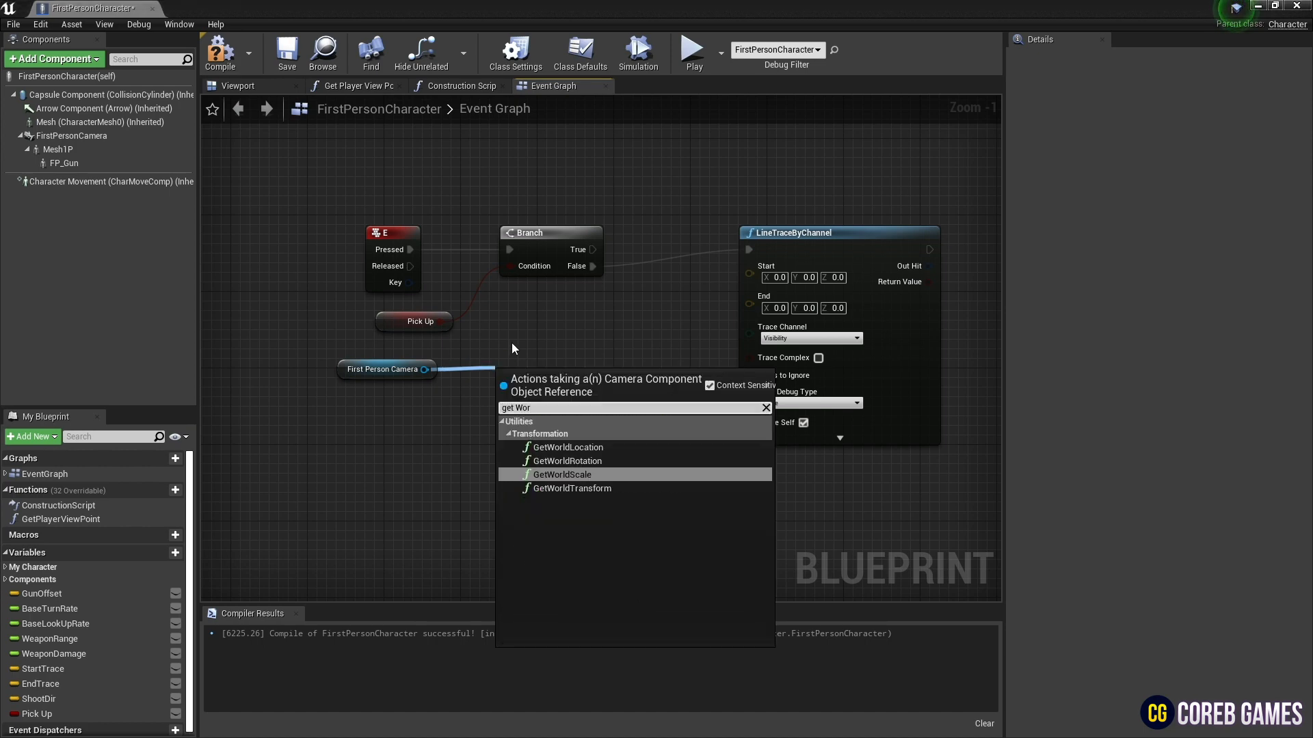
pyautogui.click(568, 447)
pyautogui.write('get for')
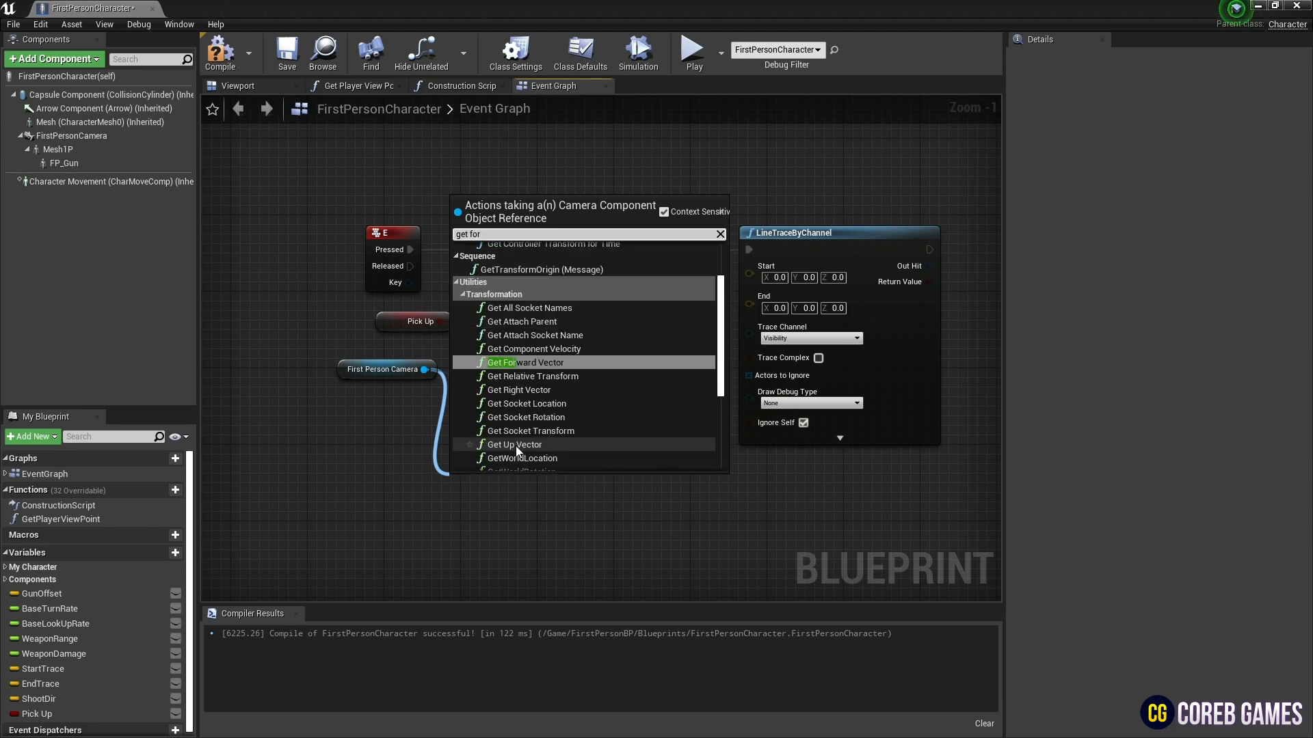
pyautogui.click(529, 362)
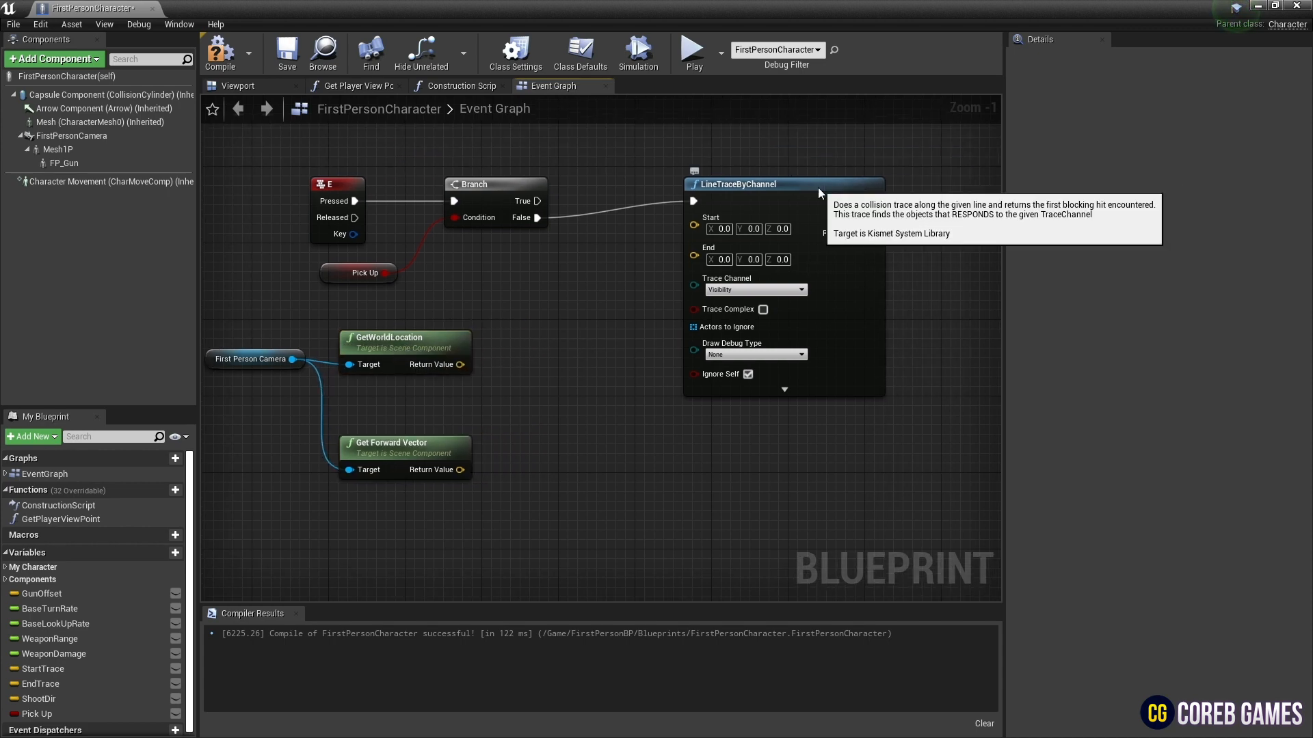
# Multiply the forward vector by a float of 500 to set the trace distance
pyautogui.moveTo(462, 470); pyautogui.dragTo(570, 443)
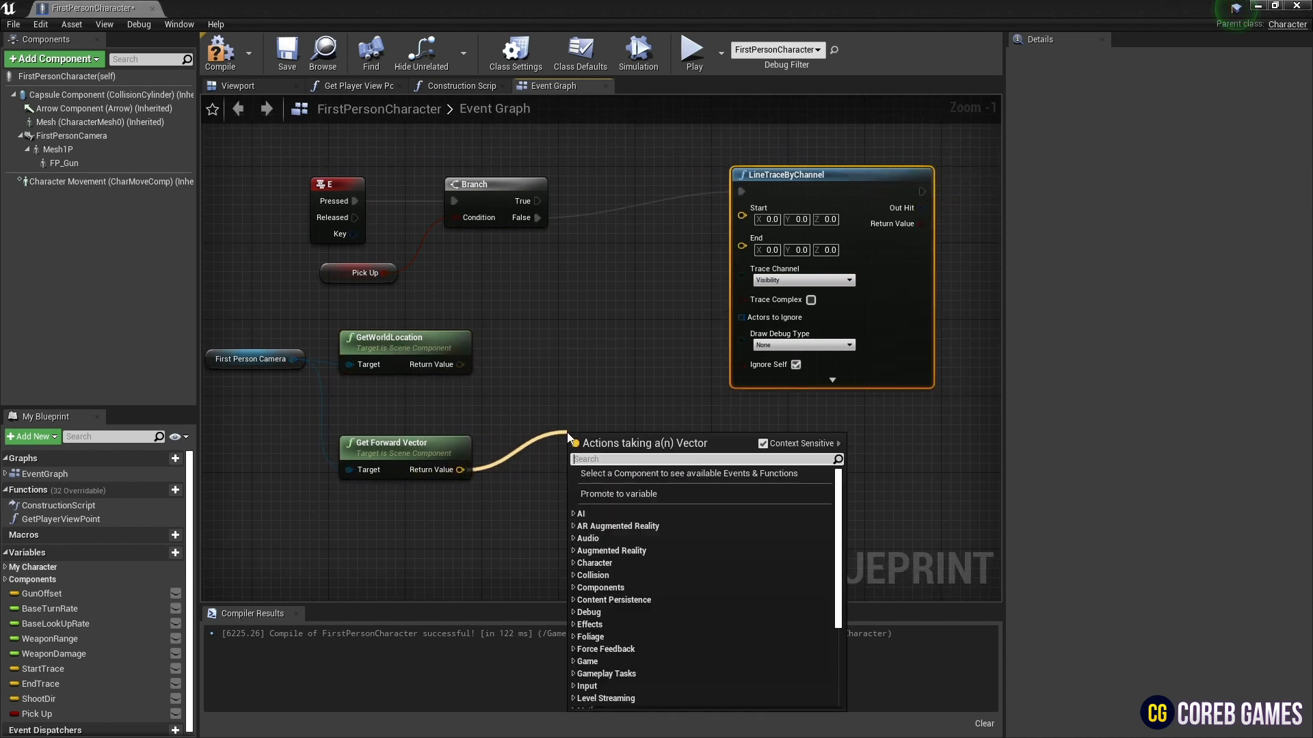
pyautogui.write('float')
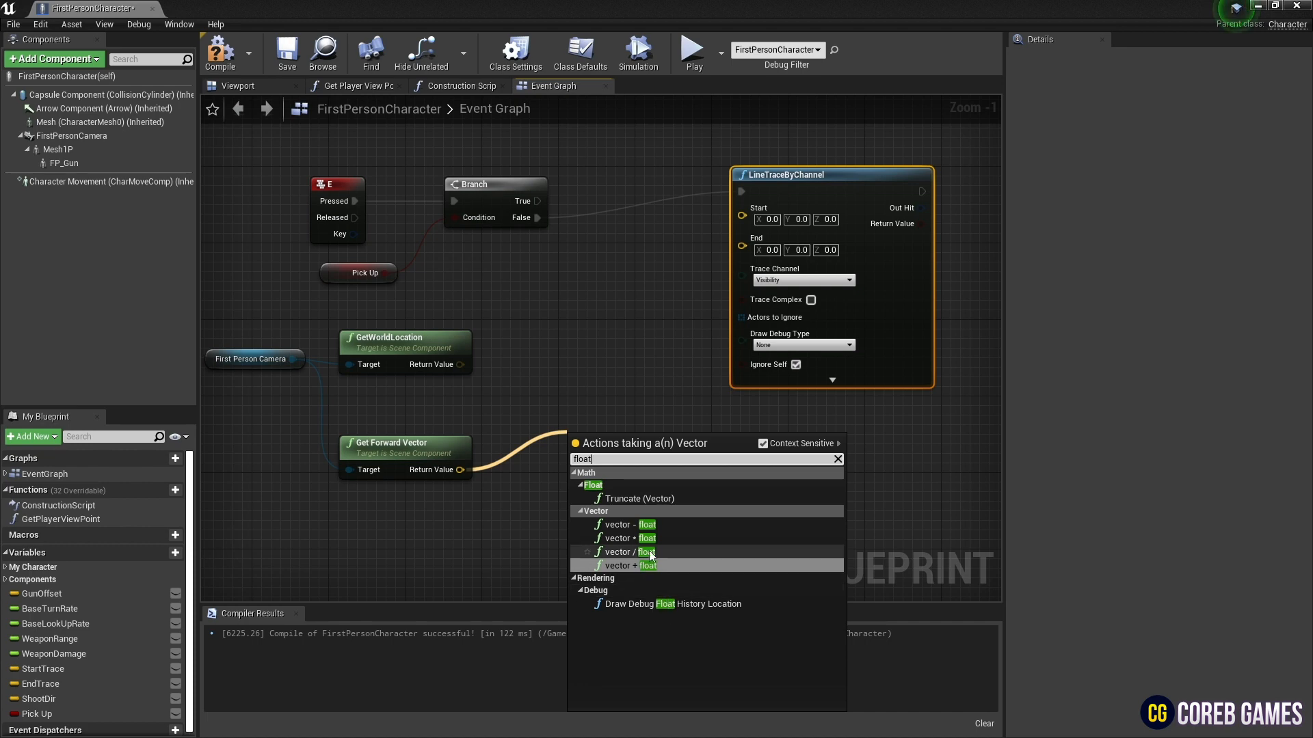
pyautogui.click(626, 538)
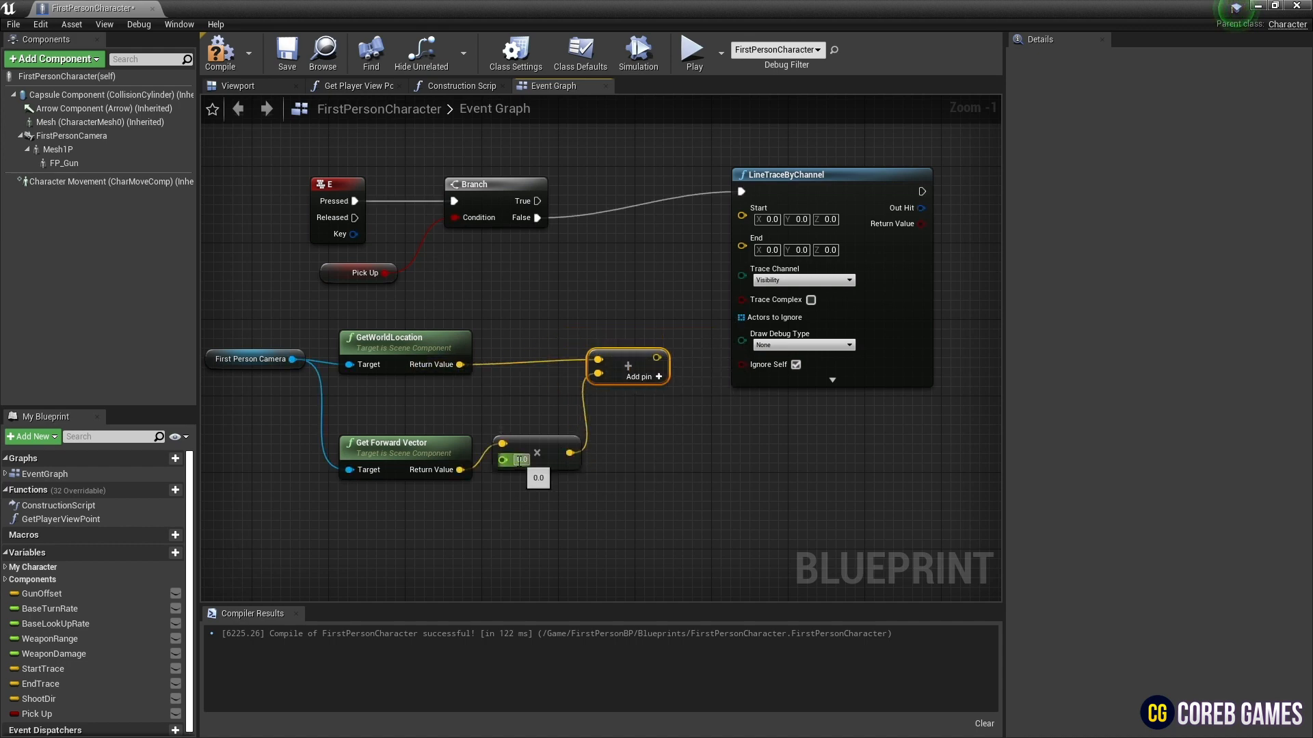
pyautogui.write('500')
pyautogui.write('bra')
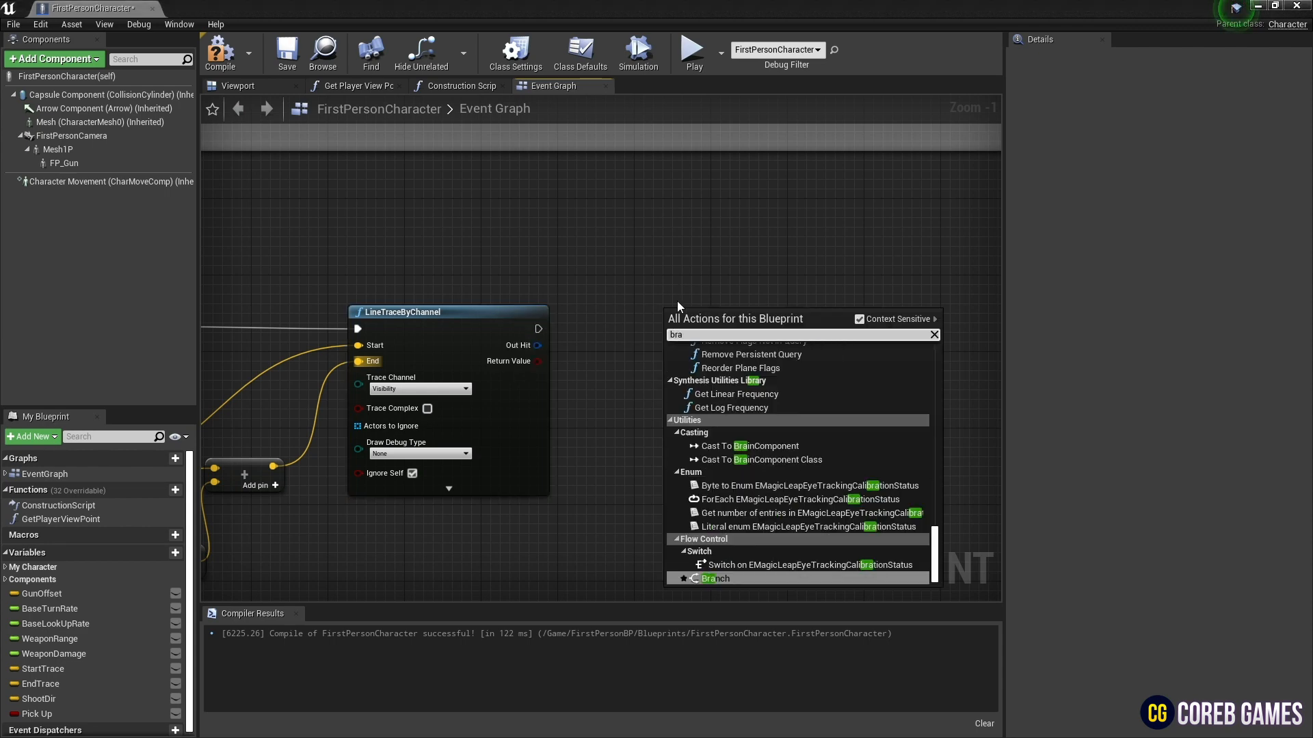
# Branch on the trace's hit result and add an expanded Break Hit Result node
pyautogui.click(715, 579)
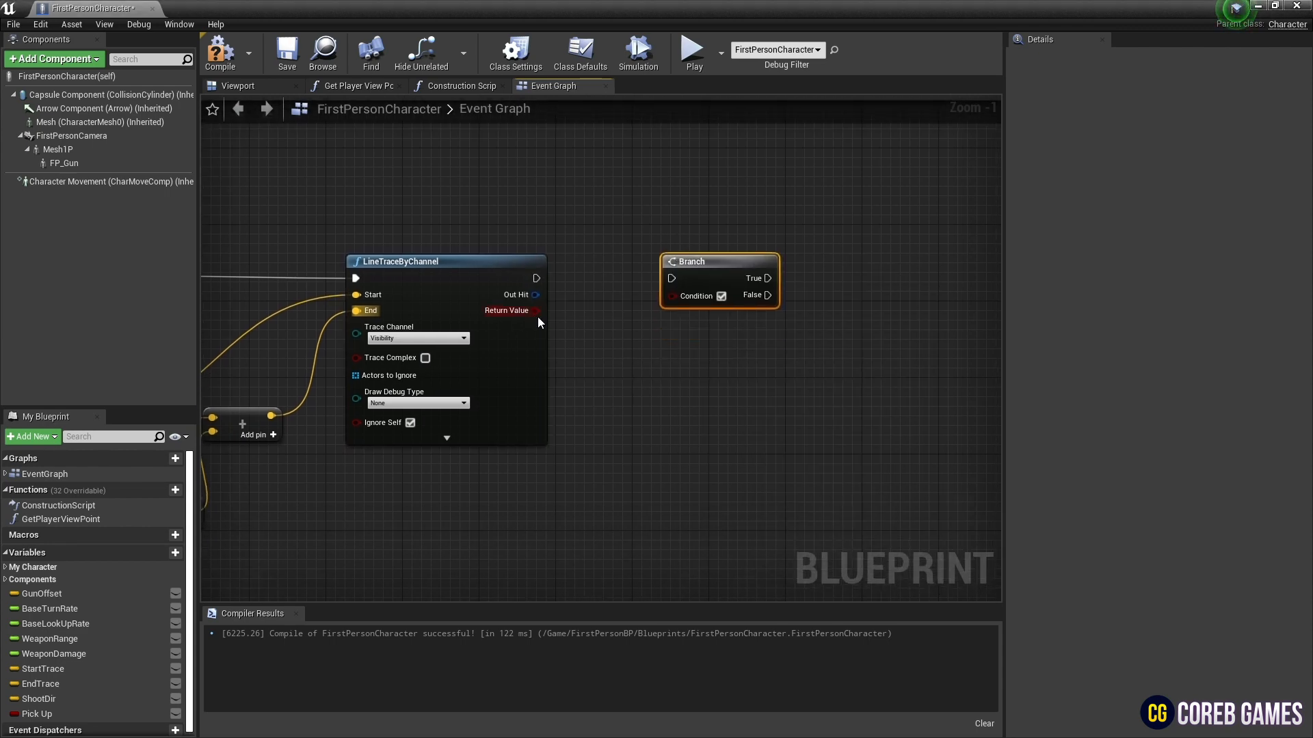
pyautogui.moveTo(537, 279); pyautogui.dragTo(672, 279)
pyautogui.write('break')
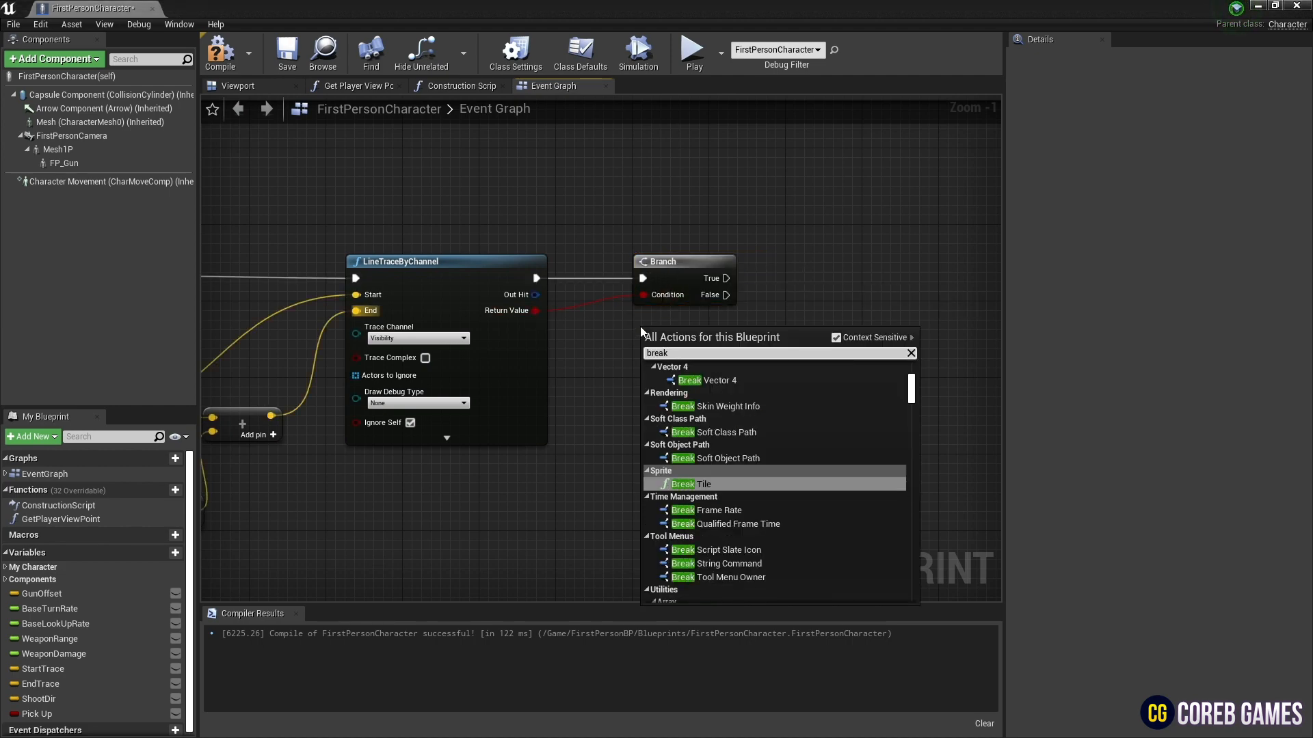
pyautogui.click(690, 484)
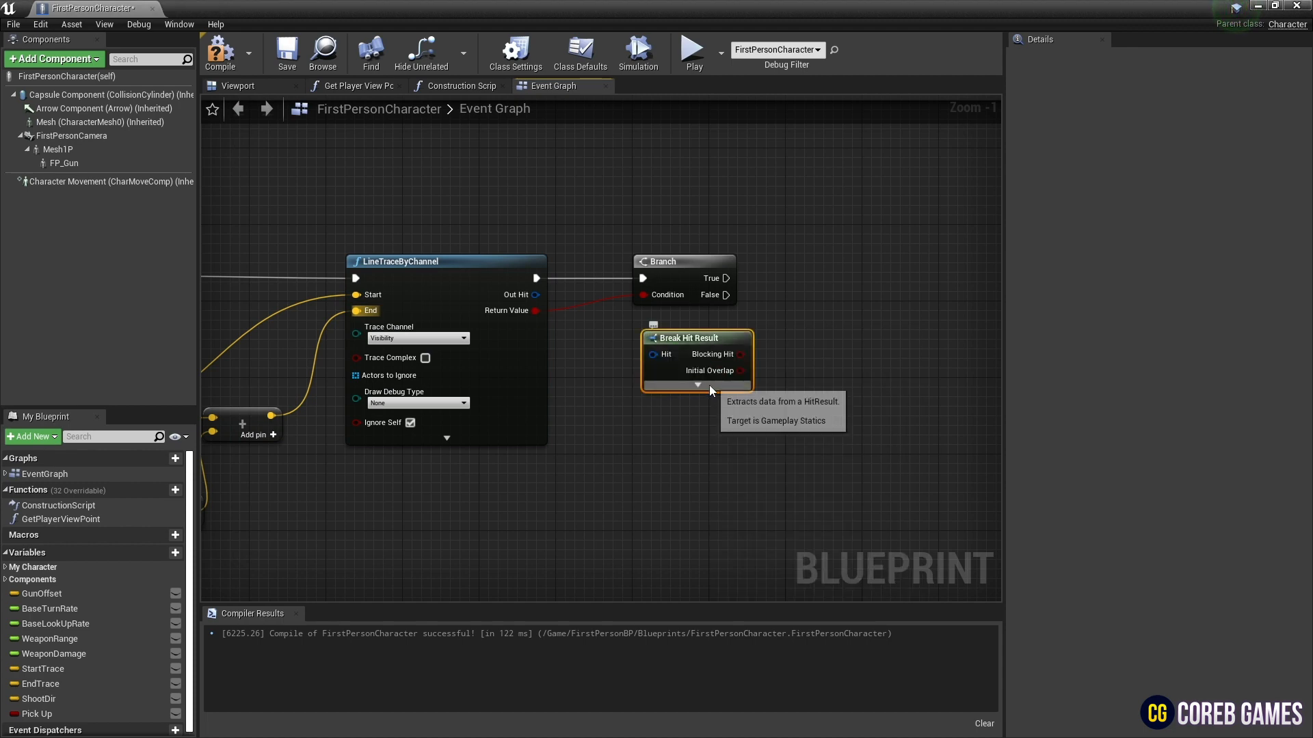
pyautogui.click(697, 385)
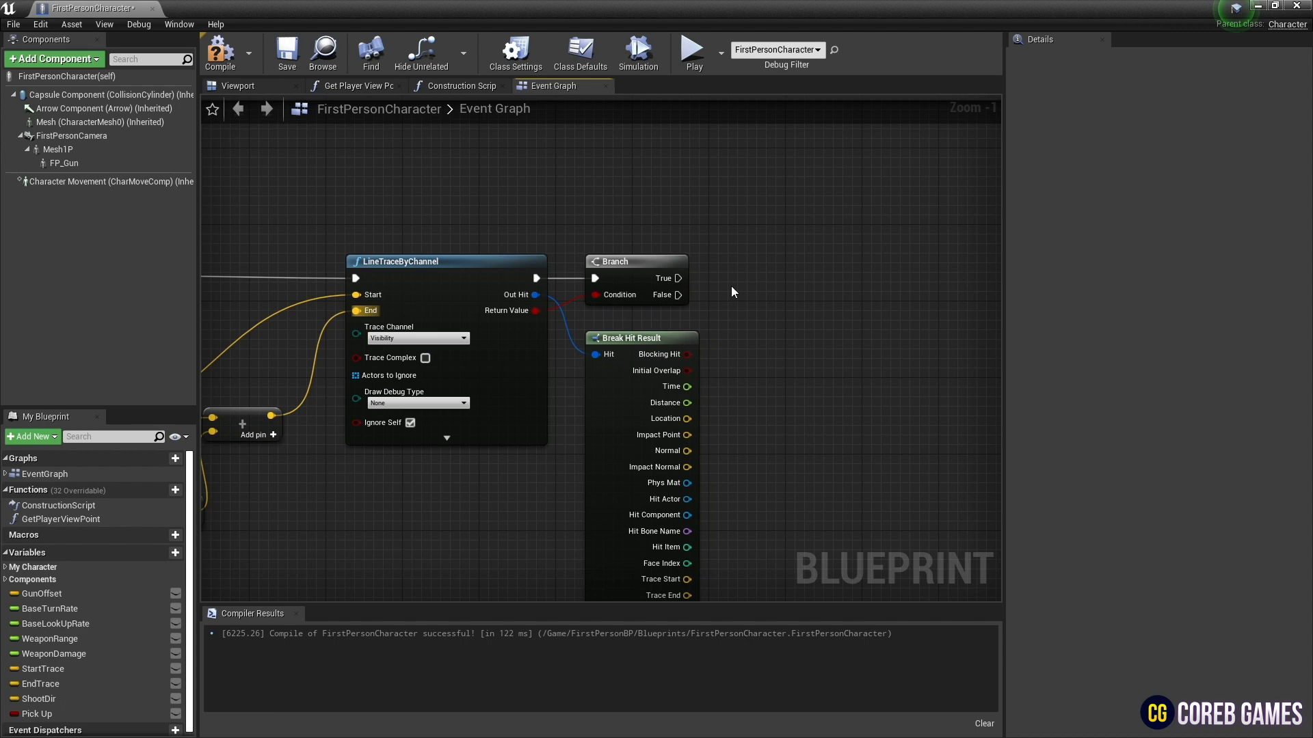
# Add a Set Pick Up node, ticked true, on the Branch's True path
pyautogui.scroll(-3)
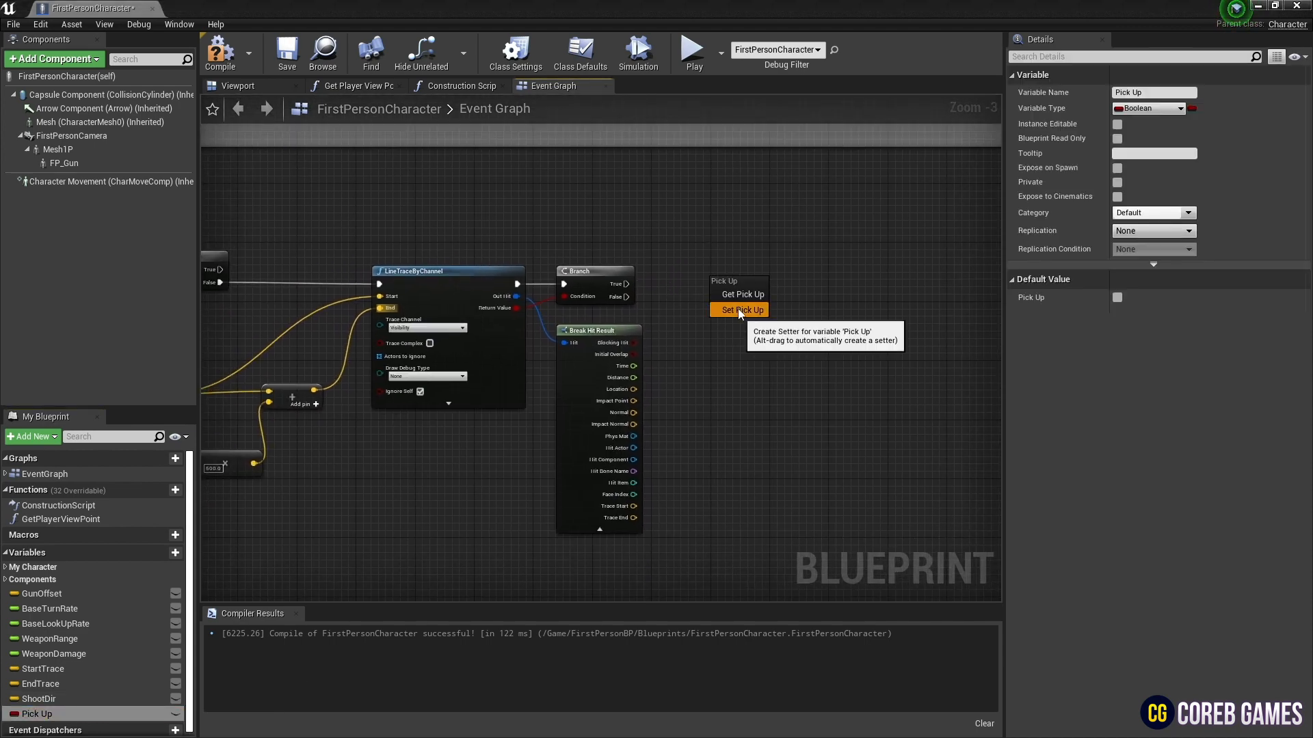
pyautogui.click(740, 309)
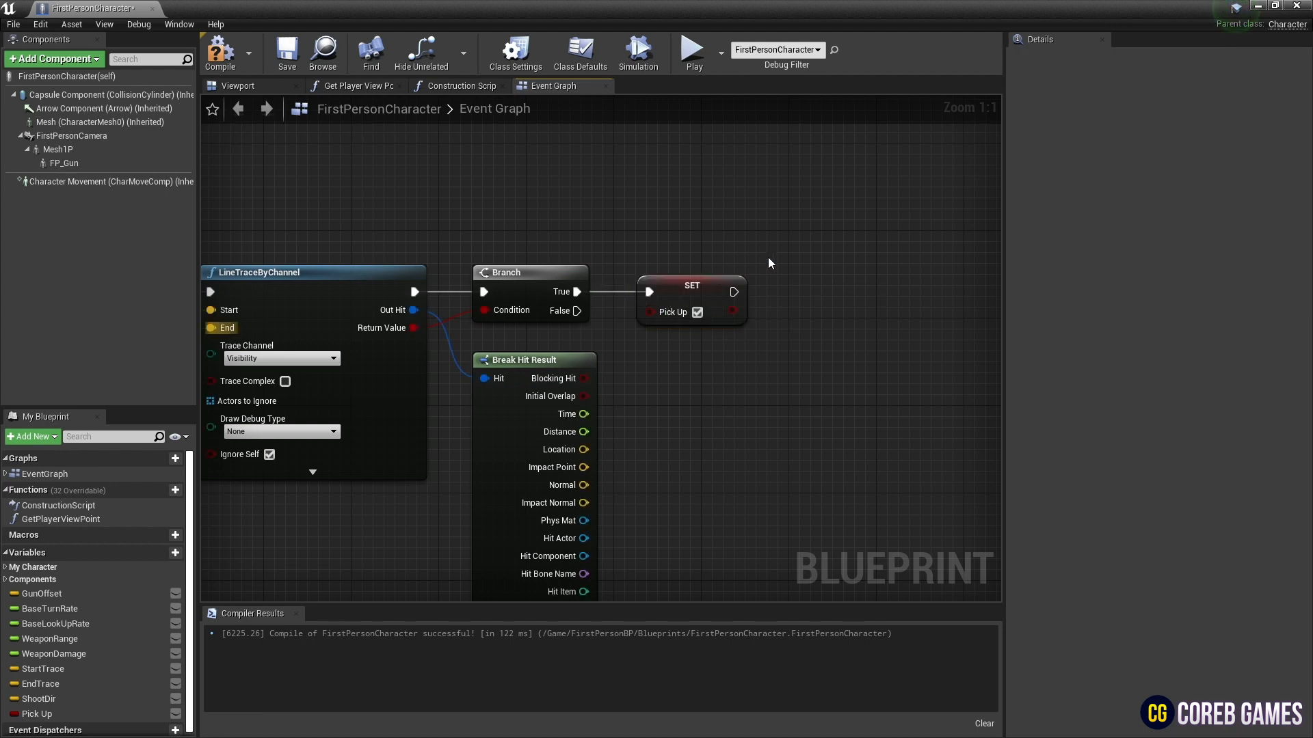
pyautogui.scroll(-3)
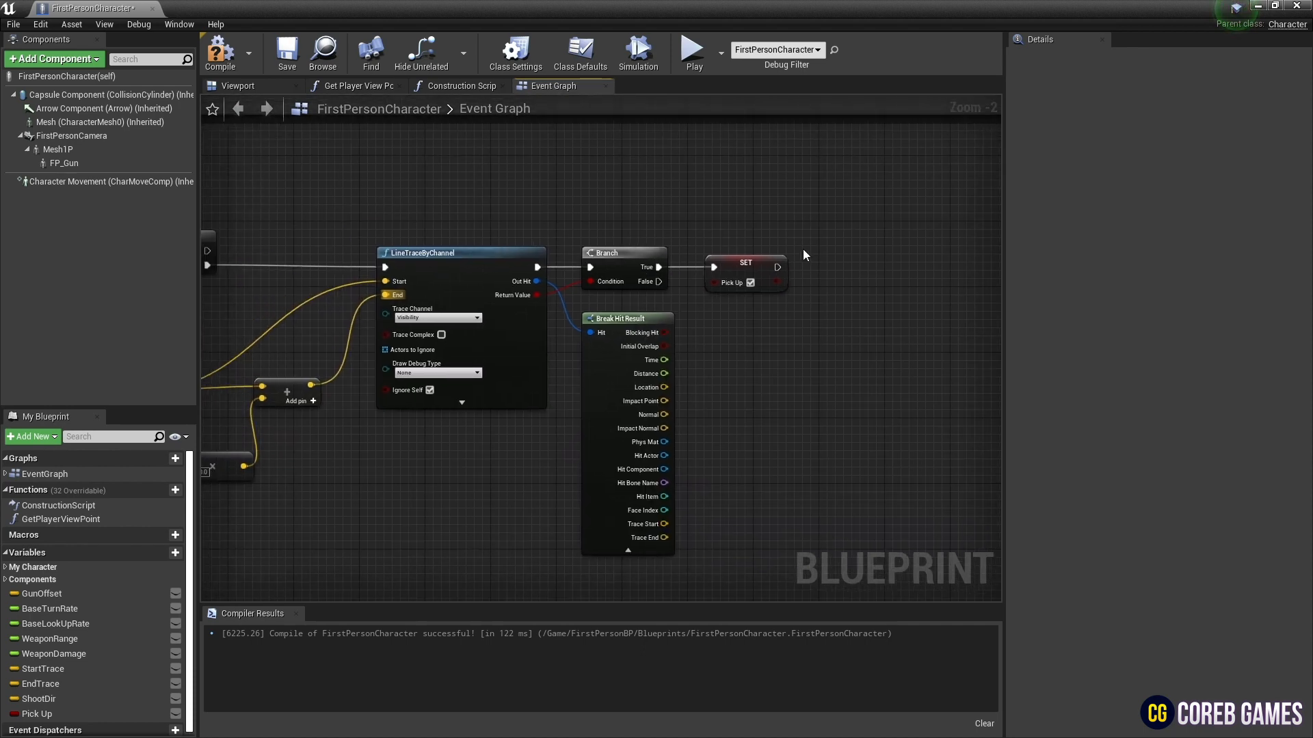
# Add a Physics Handle component to the character
pyautogui.click(52, 58)
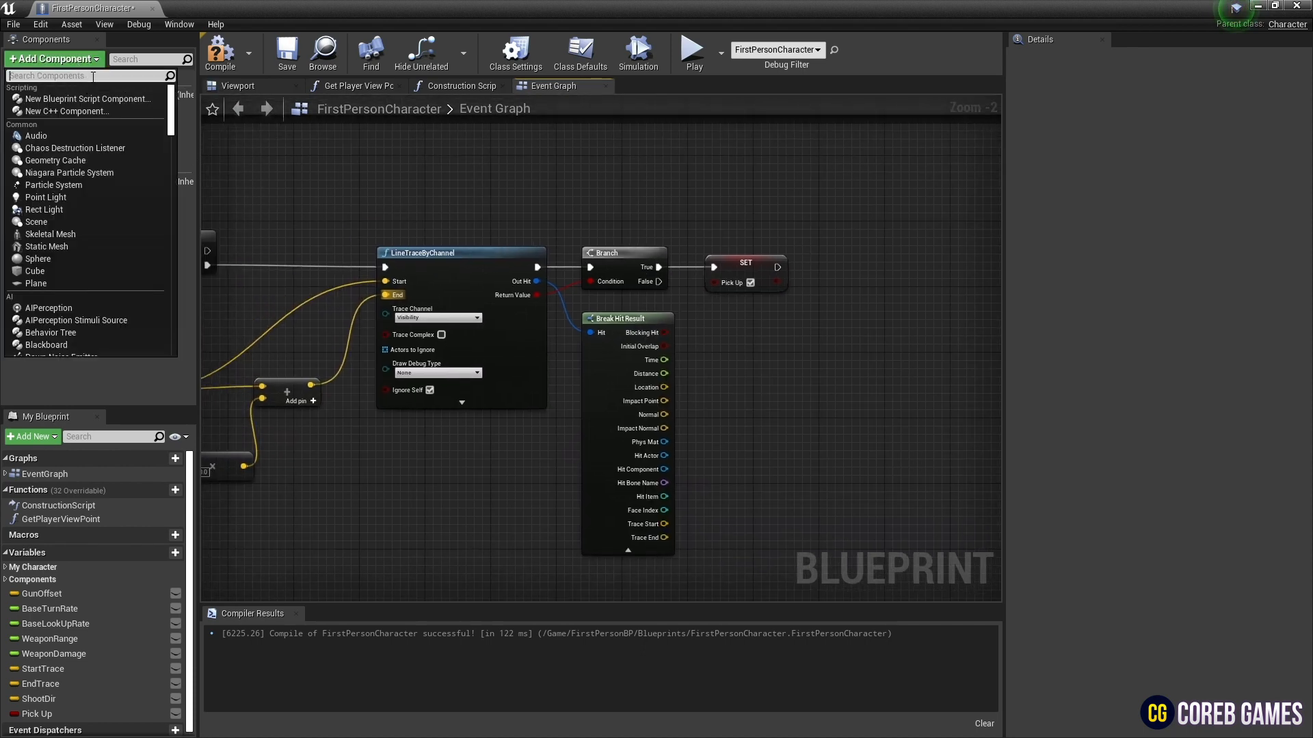
pyautogui.write('phy')
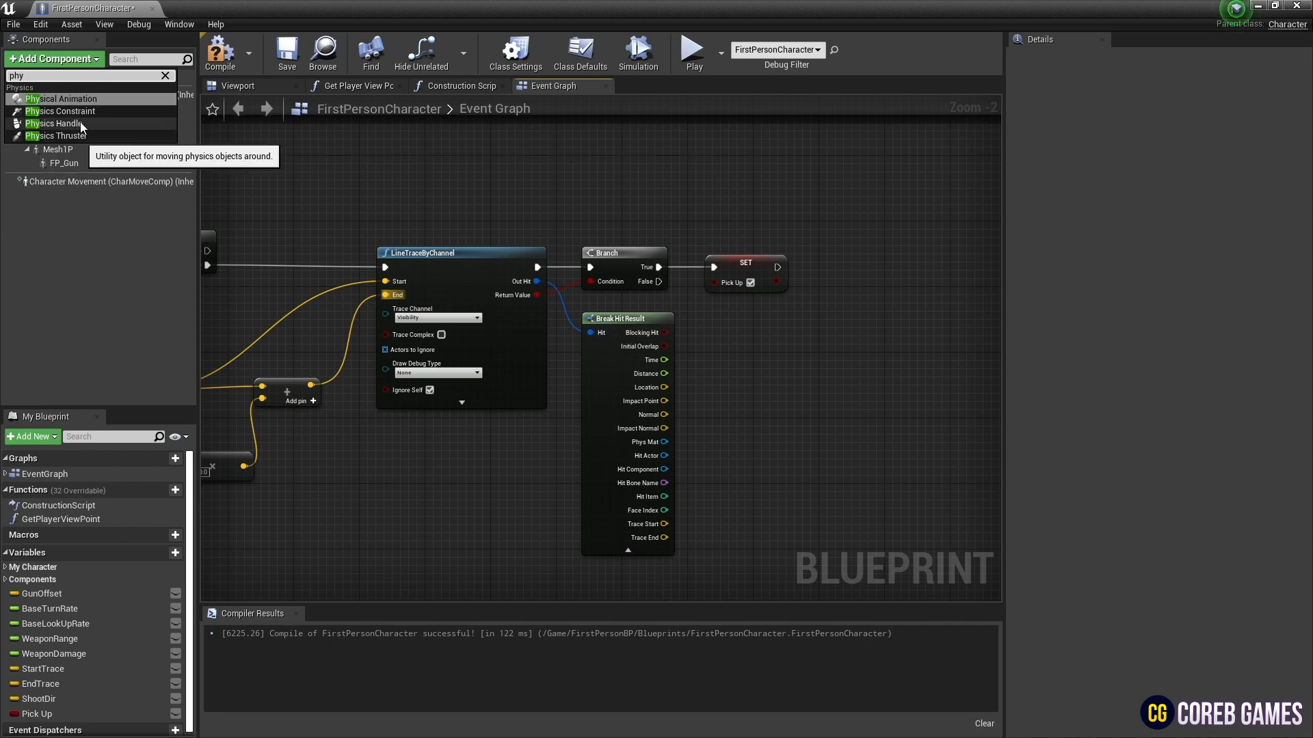
pyautogui.click(53, 123)
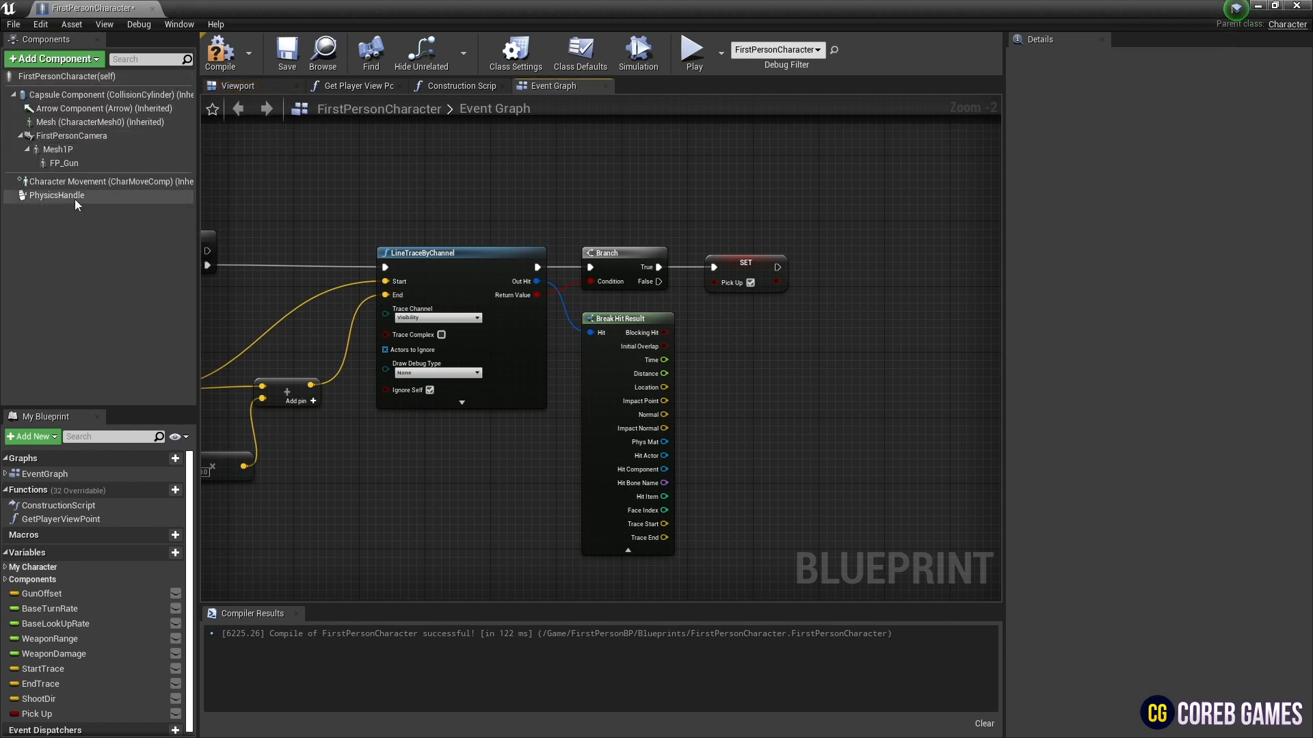
pyautogui.click(57, 194)
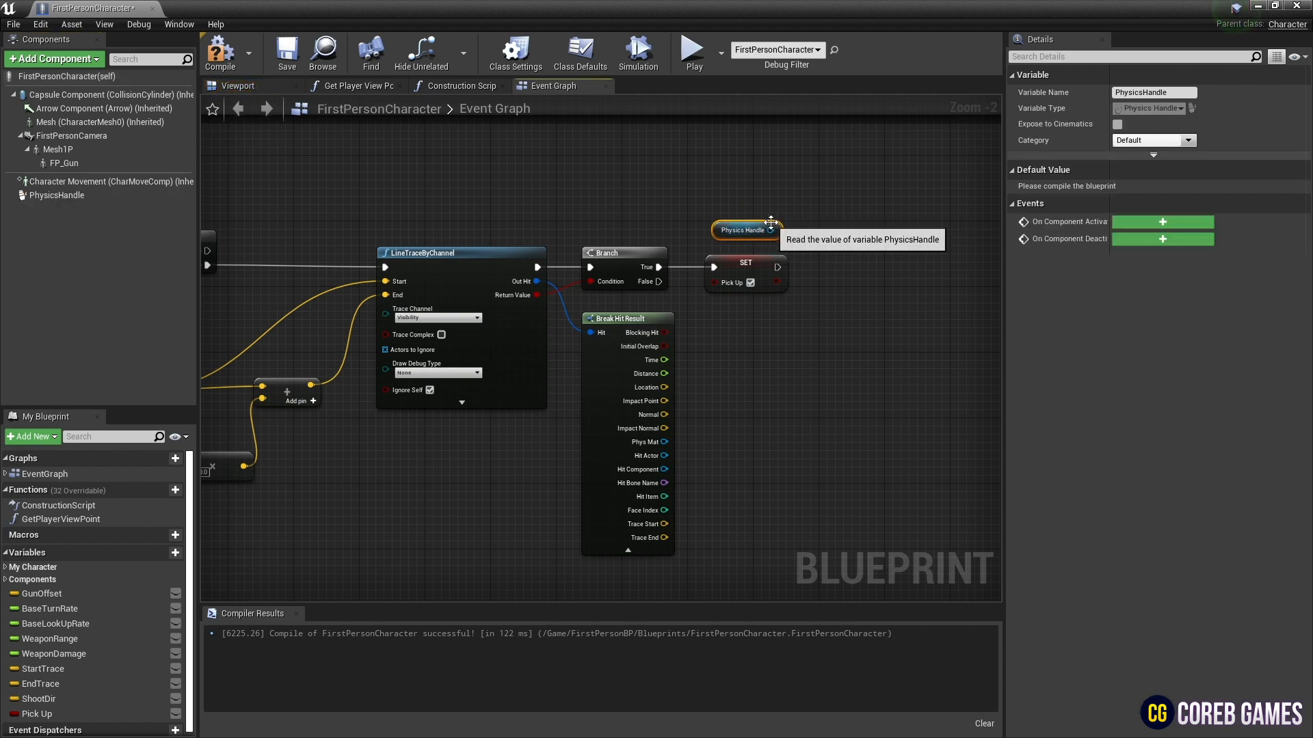
# Add a Grab Component at Location with Rotation node from the PhysicsHandle reference
pyautogui.moveTo(768, 230); pyautogui.dragTo(670, 343)
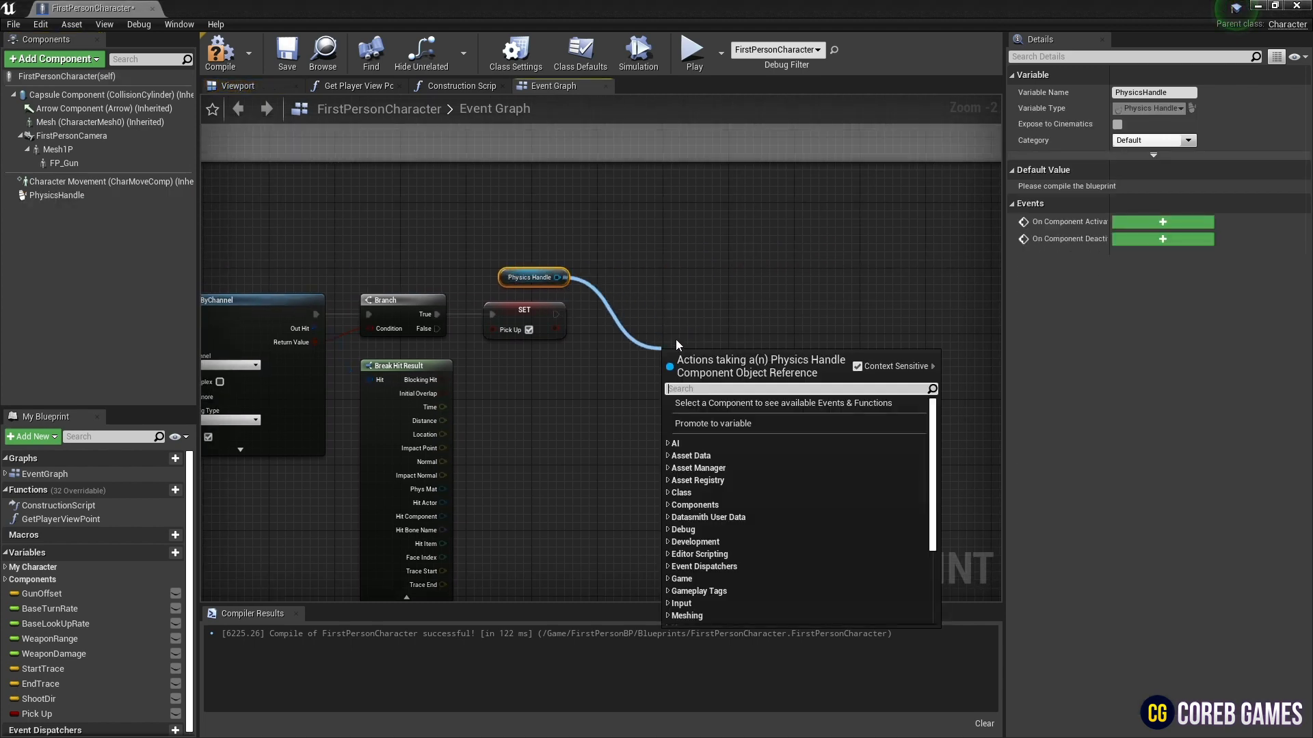
pyautogui.write('grab')
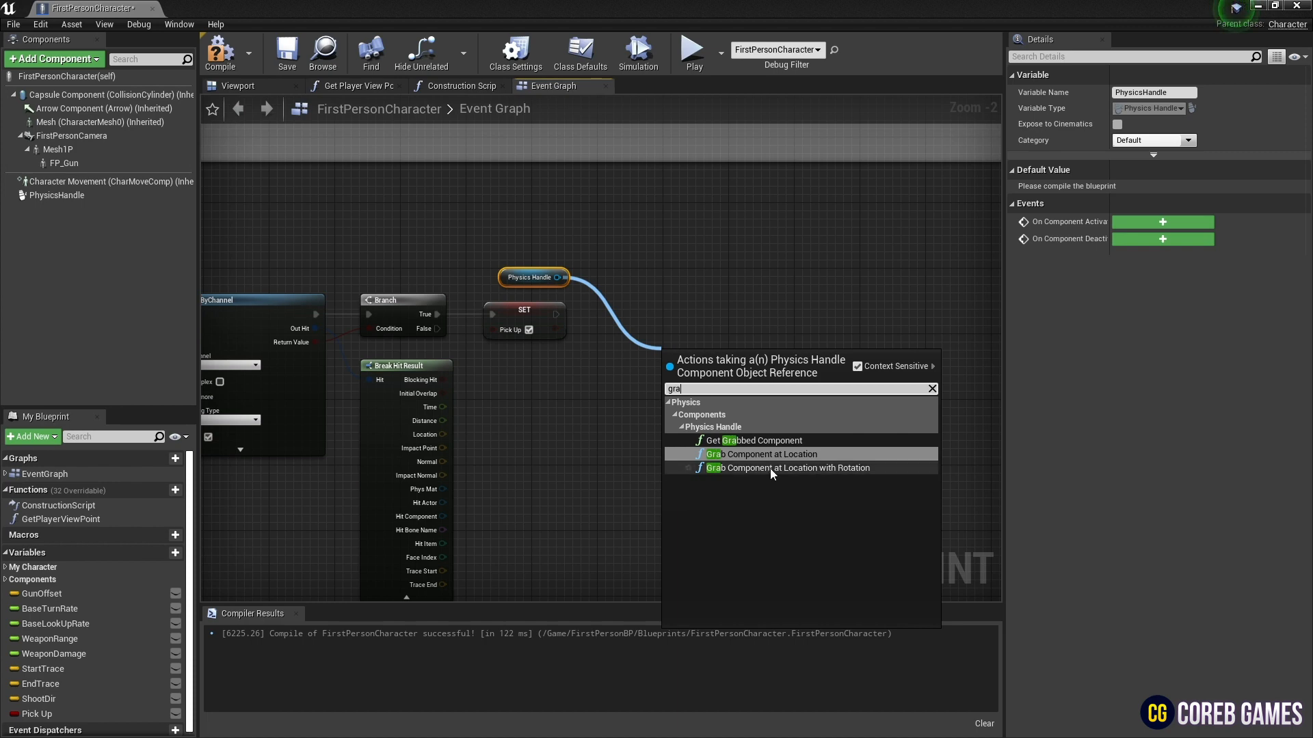
pyautogui.click(788, 468)
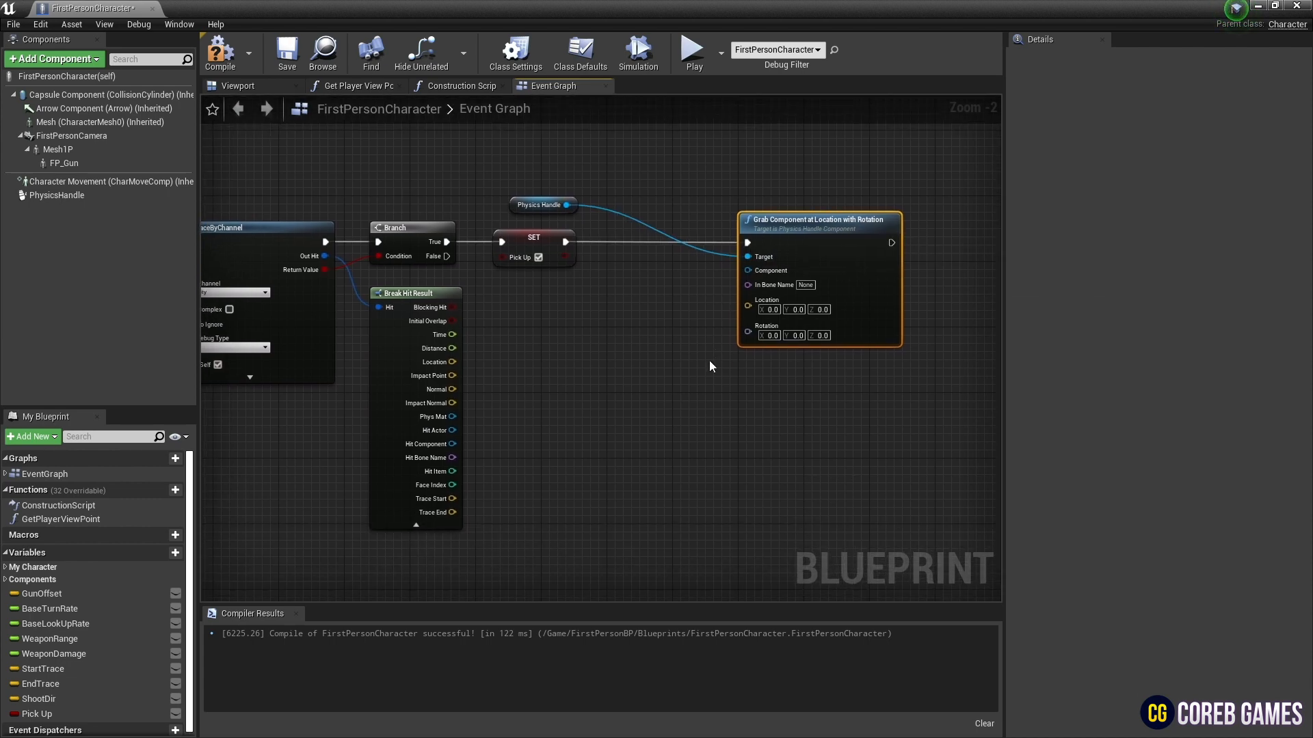
# Wire Hit Component into a GetWorldLocation node and the grab's Component input
pyautogui.rightClick(631, 358)
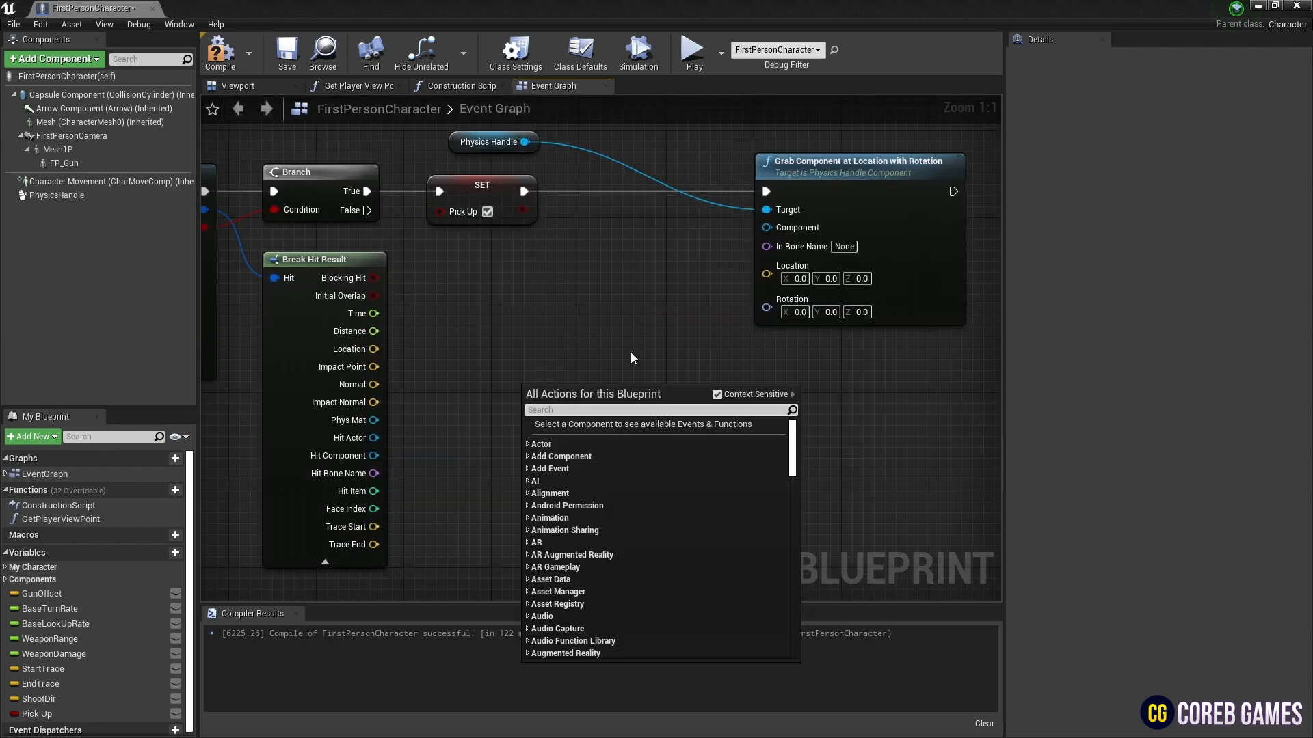
pyautogui.write('get world locat')
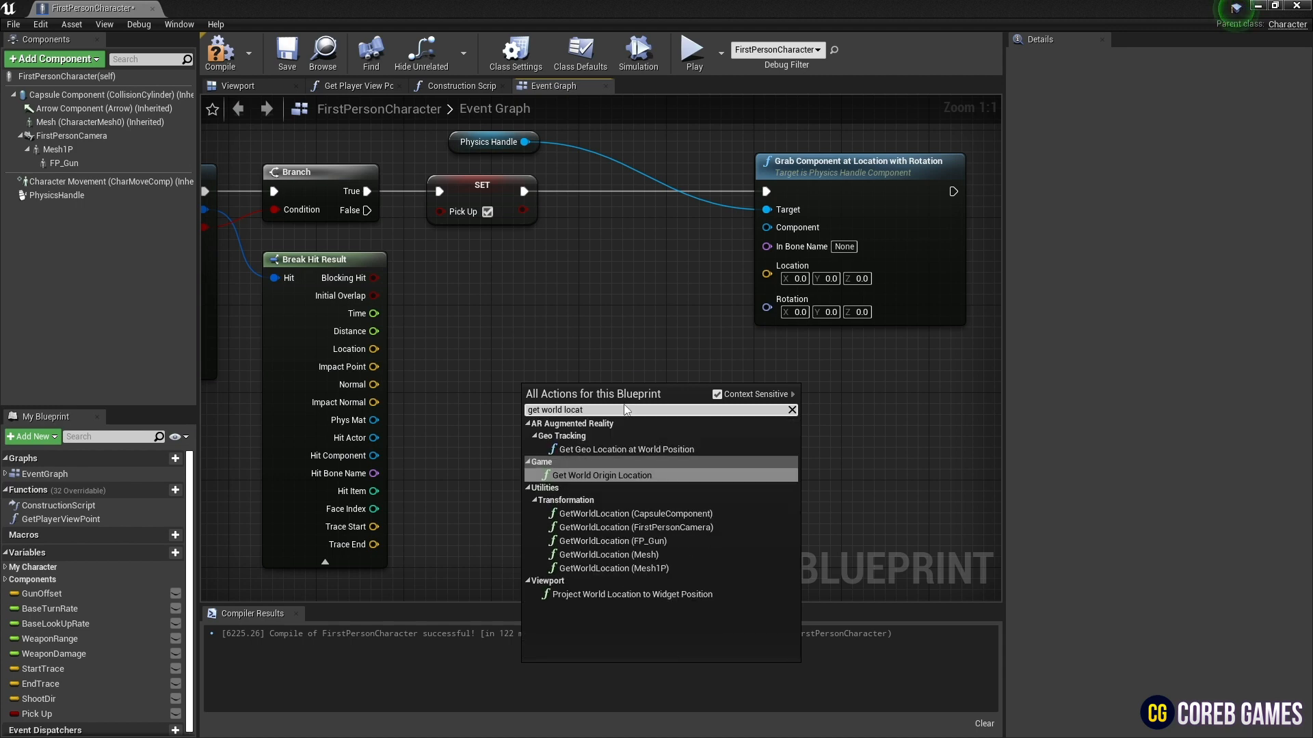
pyautogui.click(716, 395)
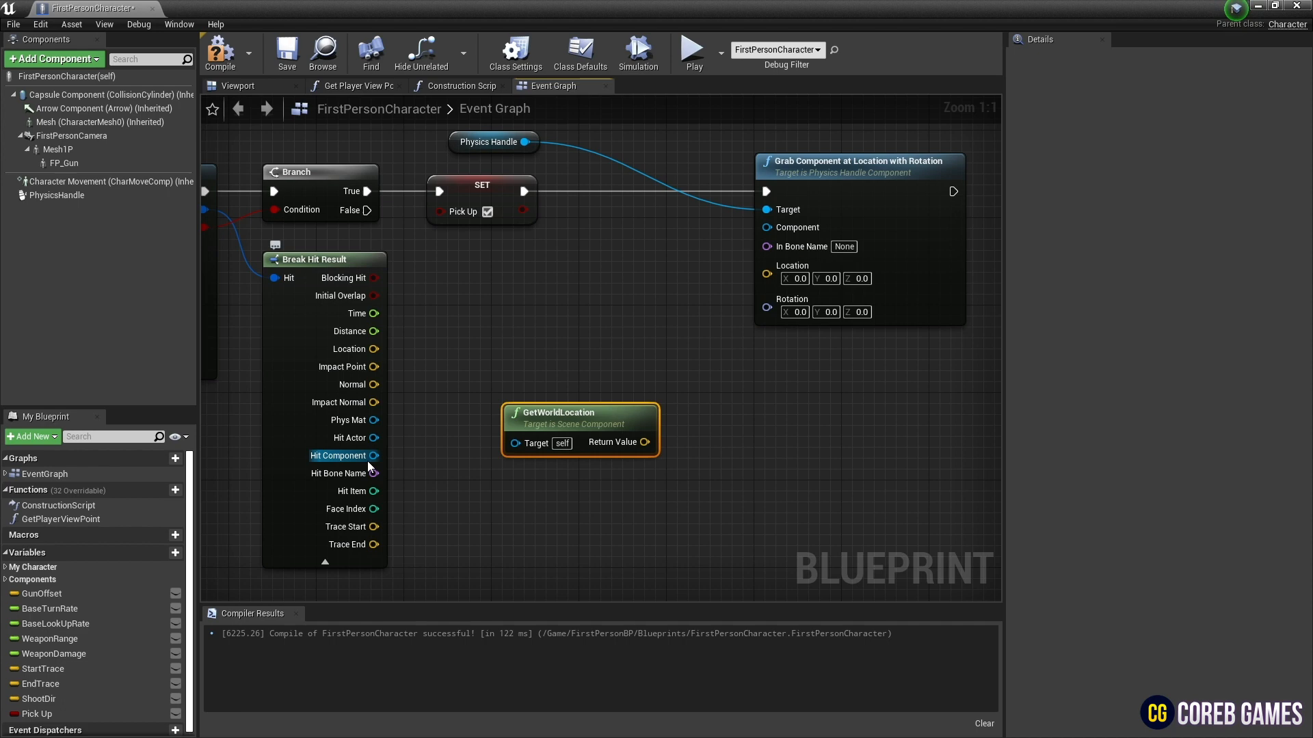
pyautogui.moveTo(376, 456); pyautogui.dragTo(515, 453)
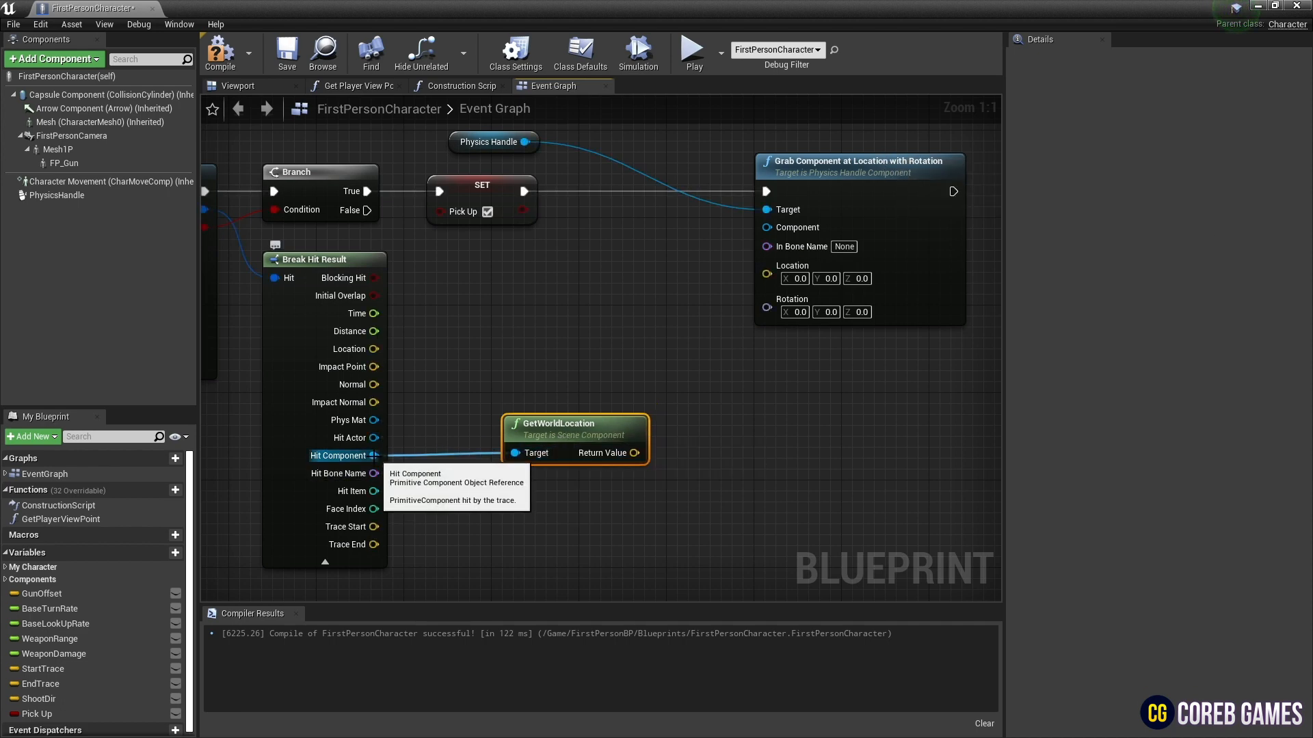
pyautogui.moveTo(374, 455); pyautogui.dragTo(765, 227)
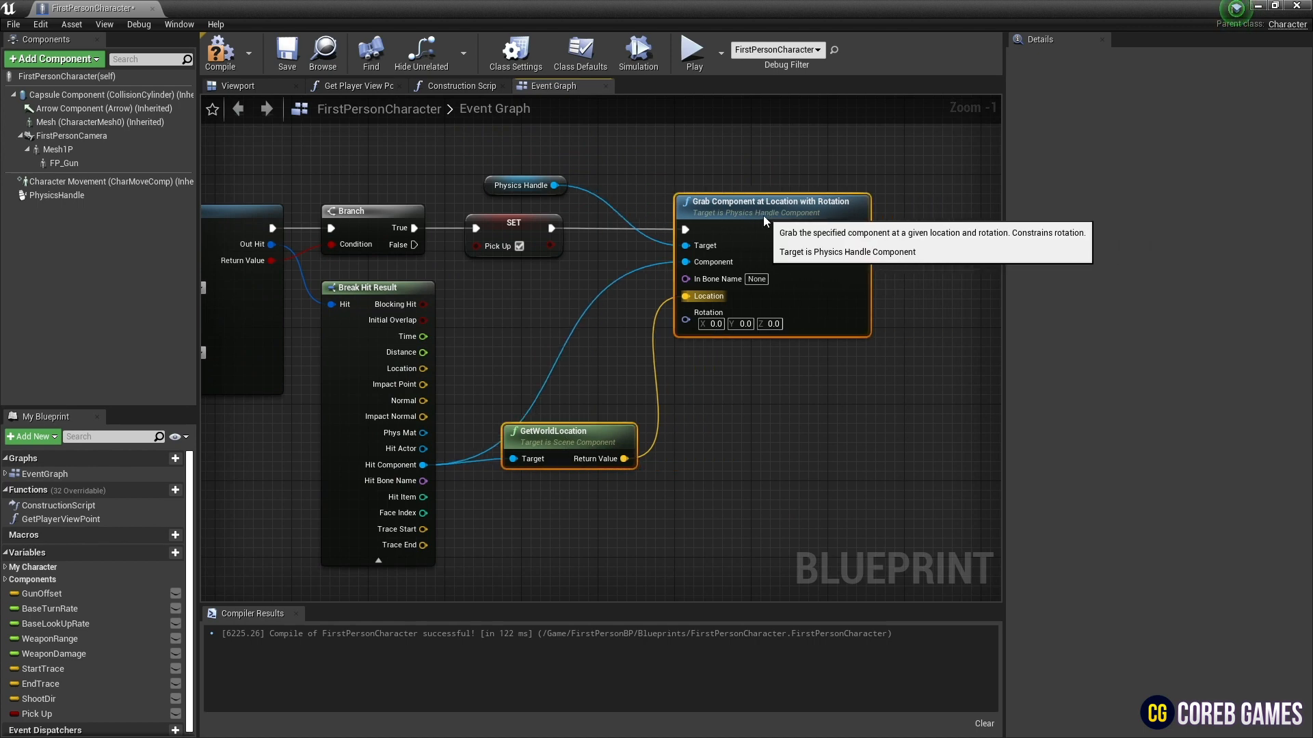
pyautogui.scroll(-3)
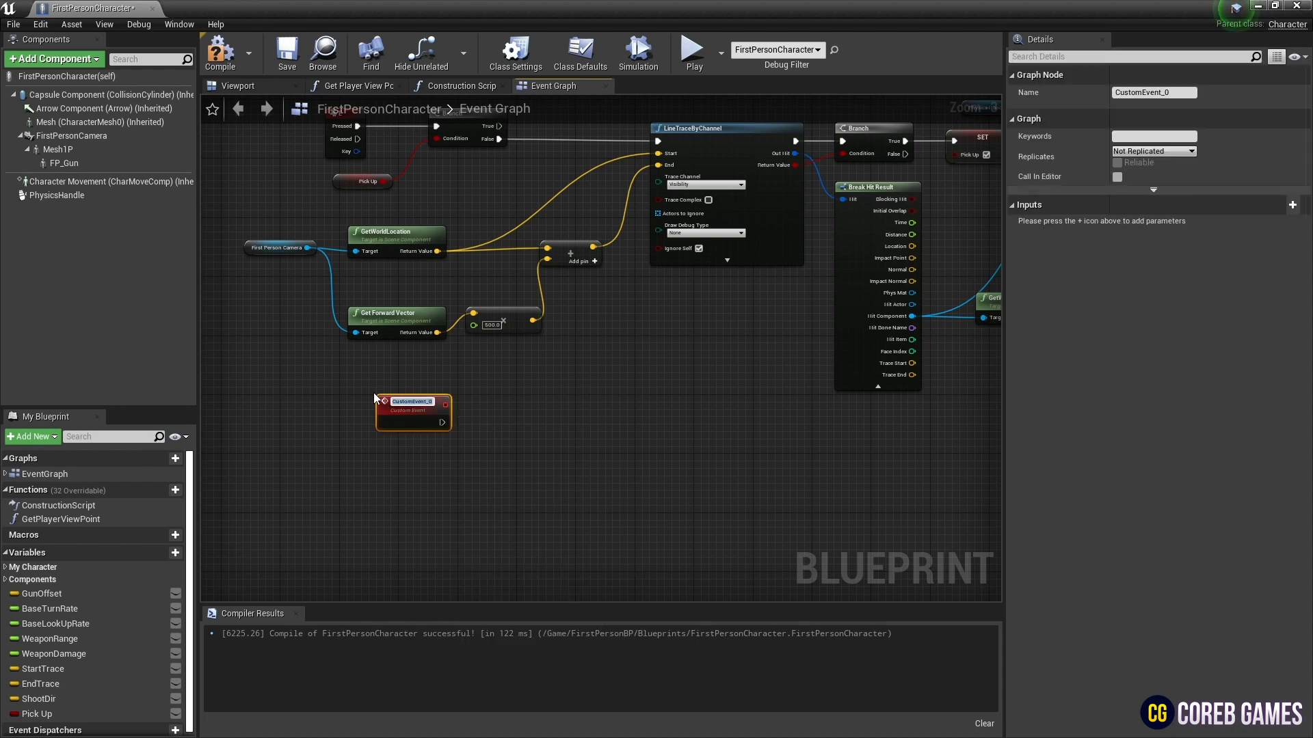
# Name the custom event Release and connect it to the handle's Release Component
pyautogui.doubleClick(411, 401)
pyautogui.write('rele')
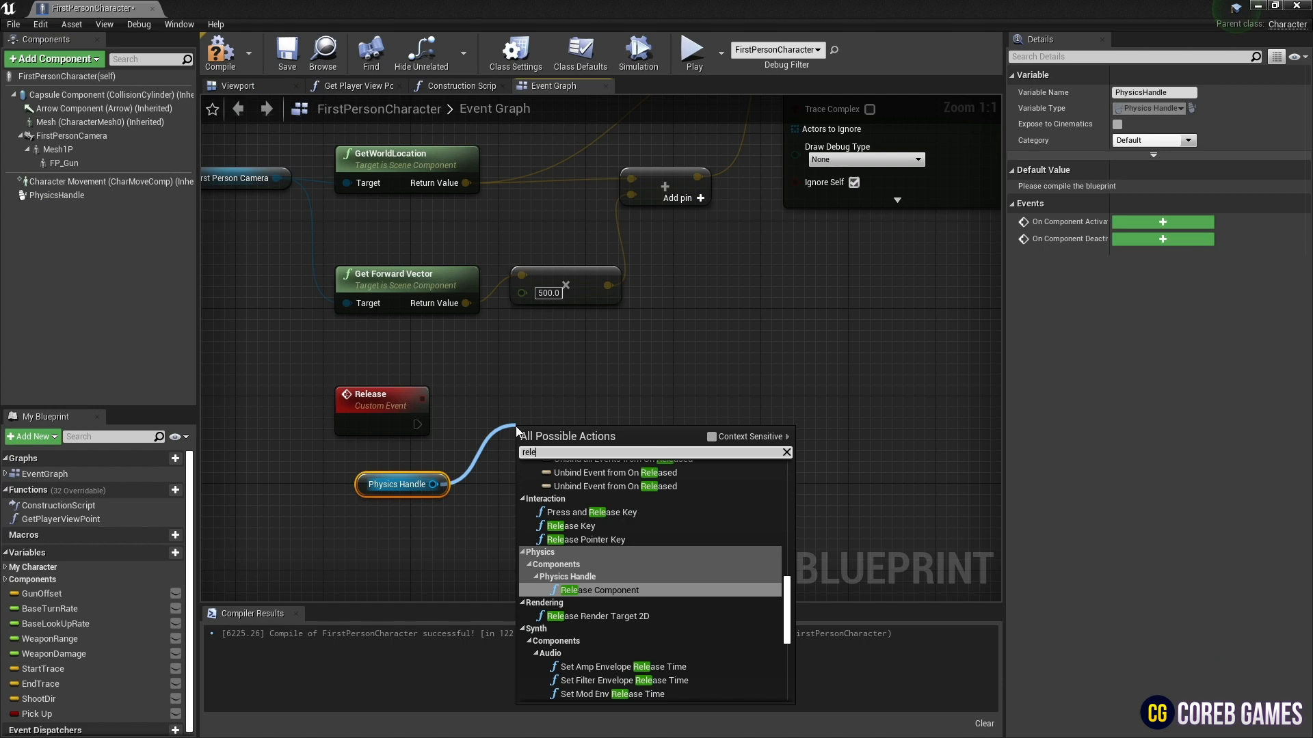
pyautogui.click(600, 590)
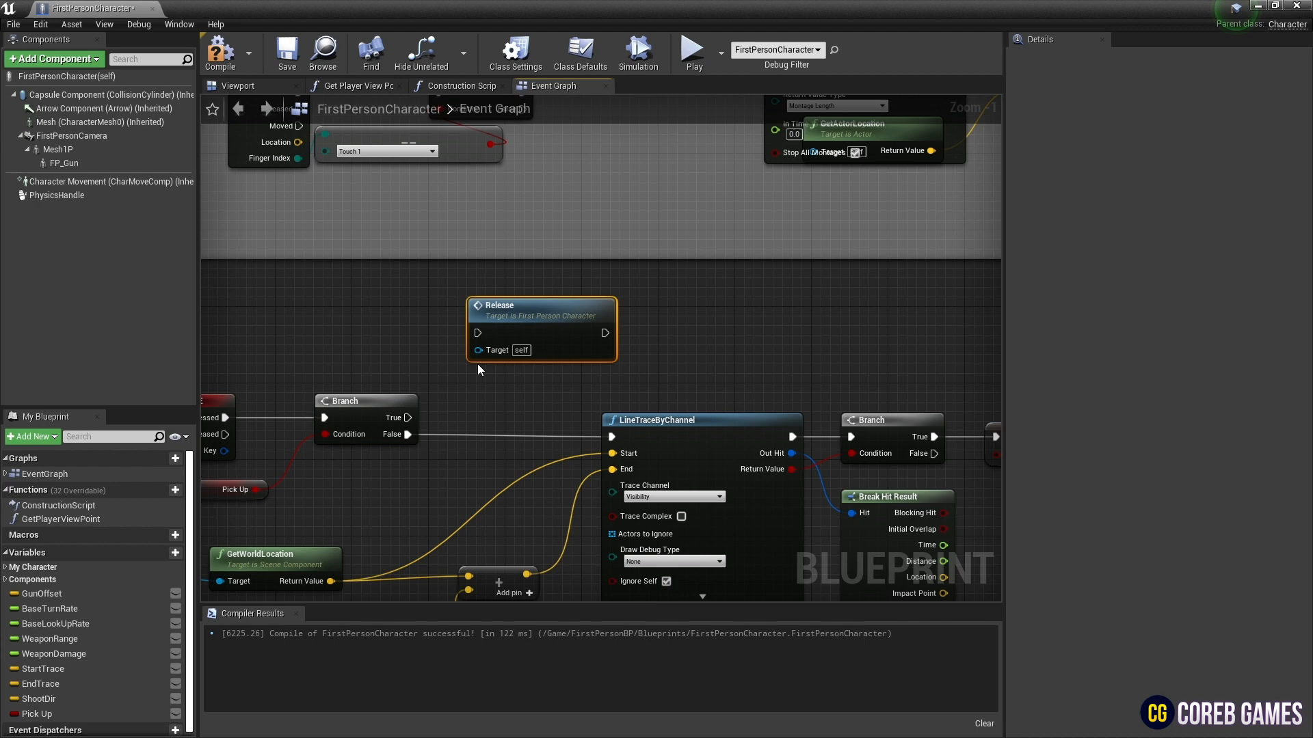
pyautogui.click(37, 712)
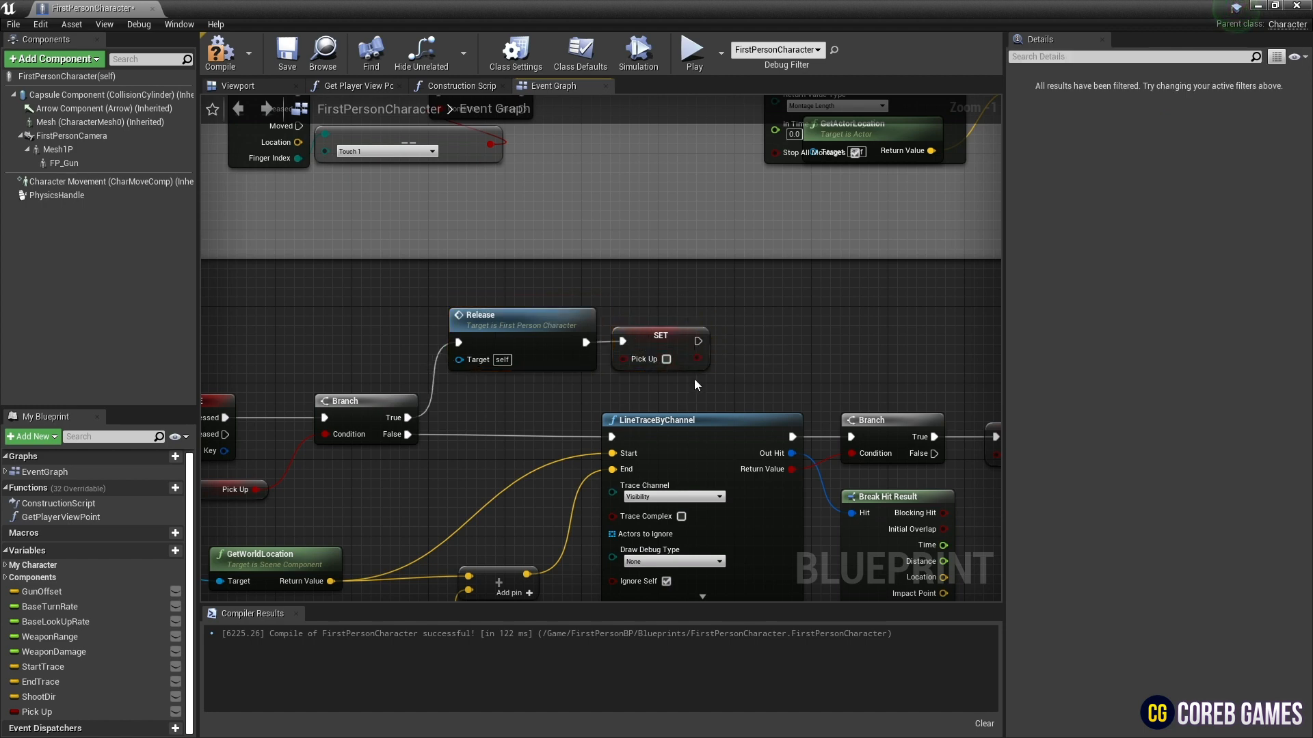
# Wire Event Tick to Set Target Location using camera location plus forward vector ×500
pyautogui.scroll(-3)
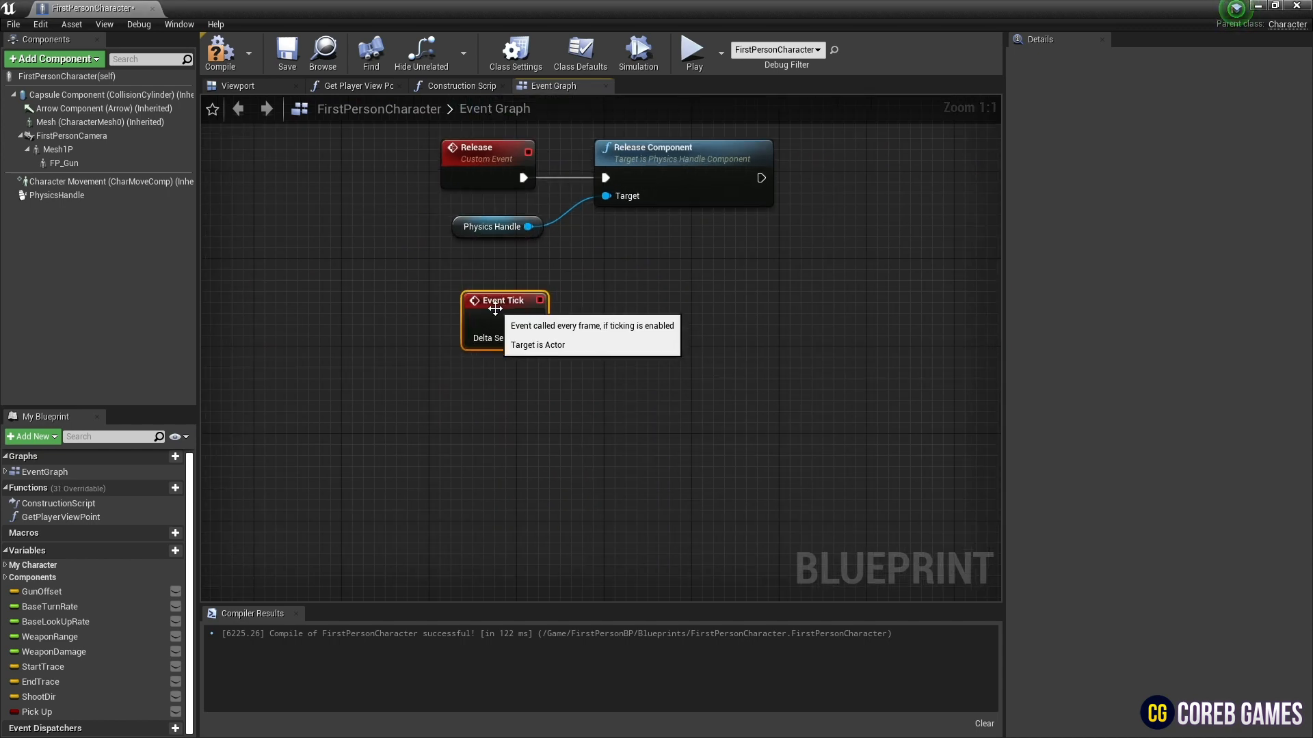
pyautogui.click(57, 195)
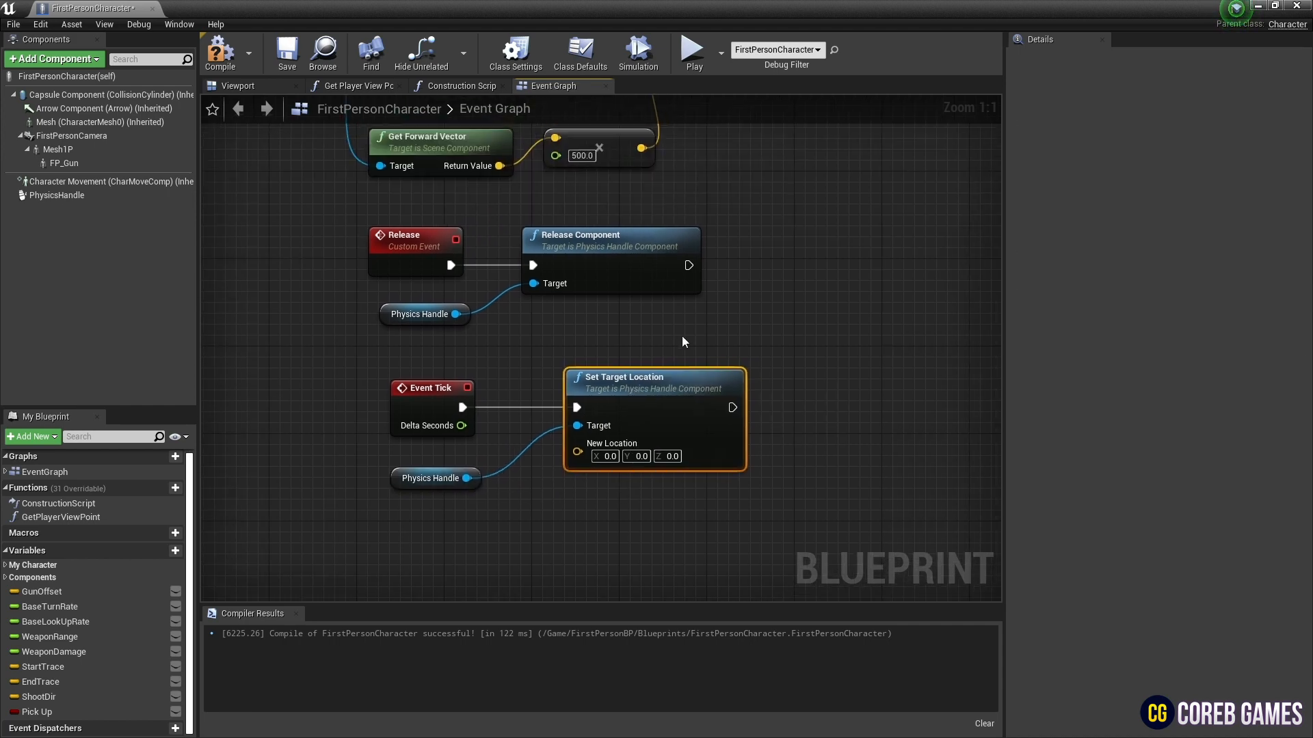
pyautogui.scroll(-3)
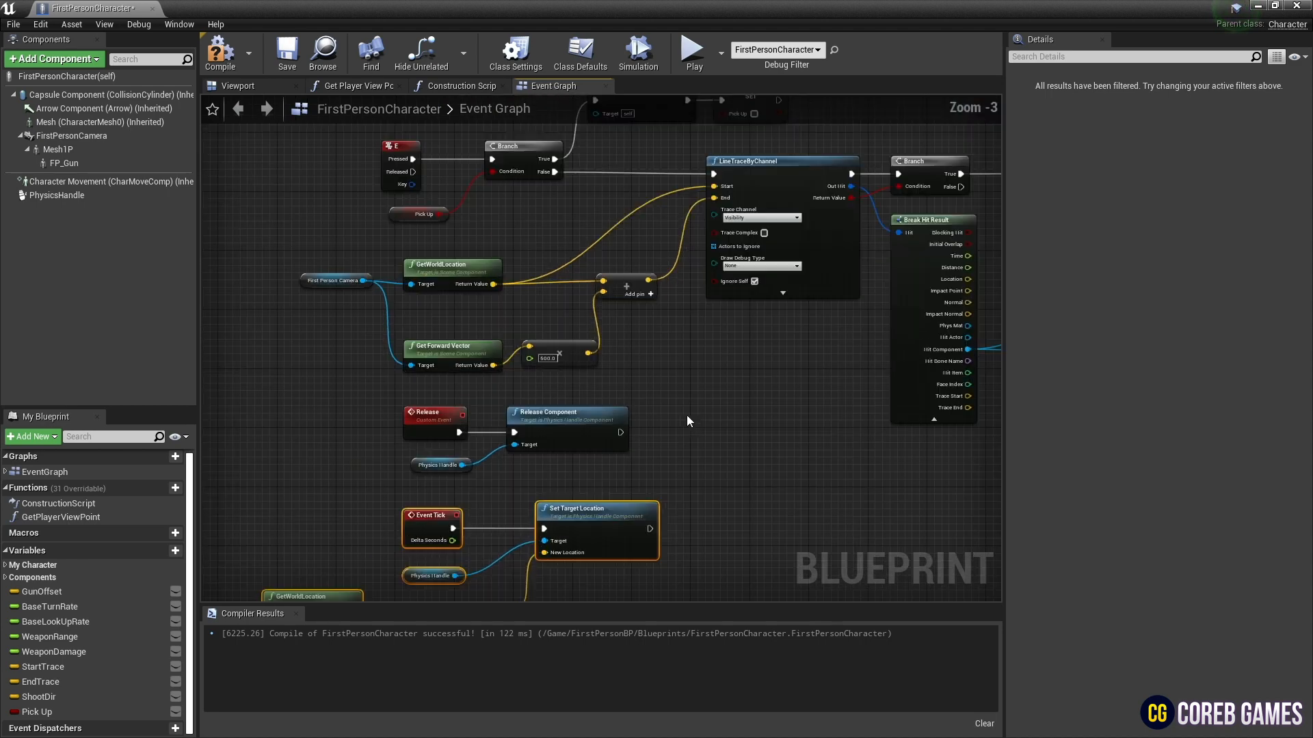
pyautogui.scroll(-3)
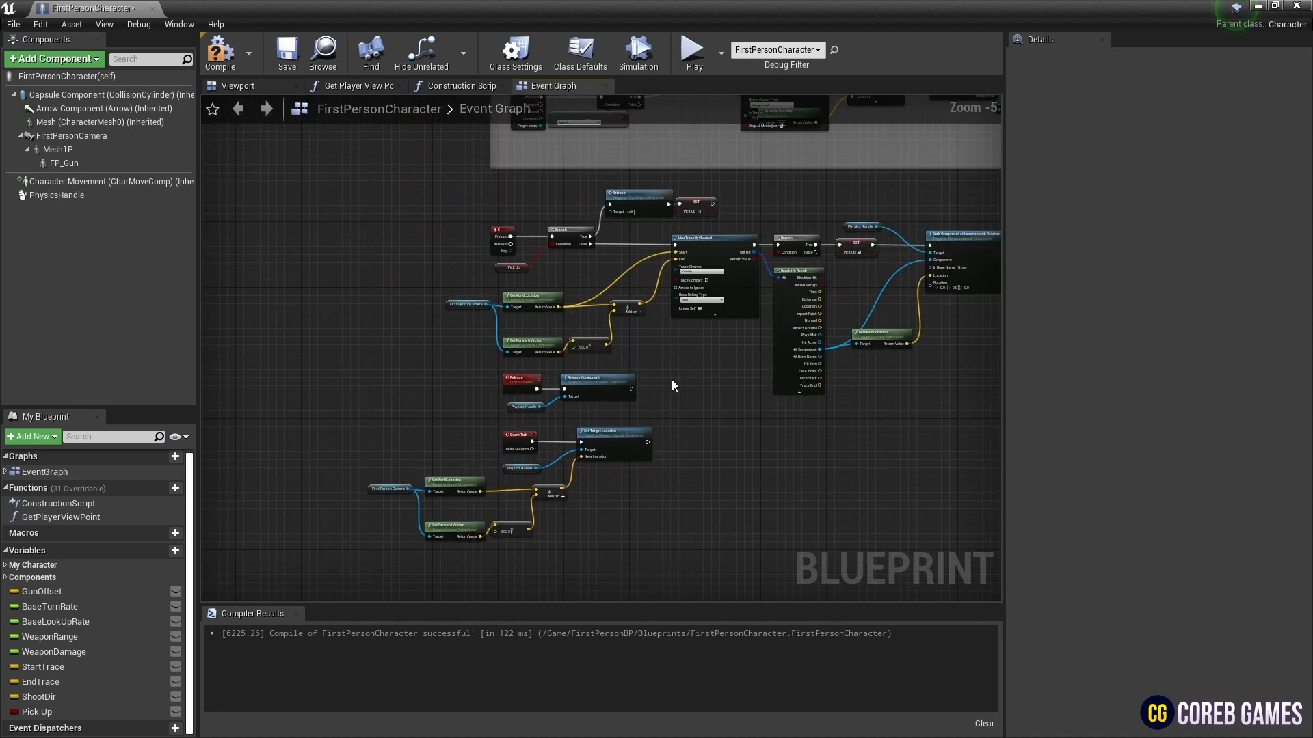
# Compile the character Blueprint, close its editor, and play the level to test grabbing
pyautogui.click(219, 52)
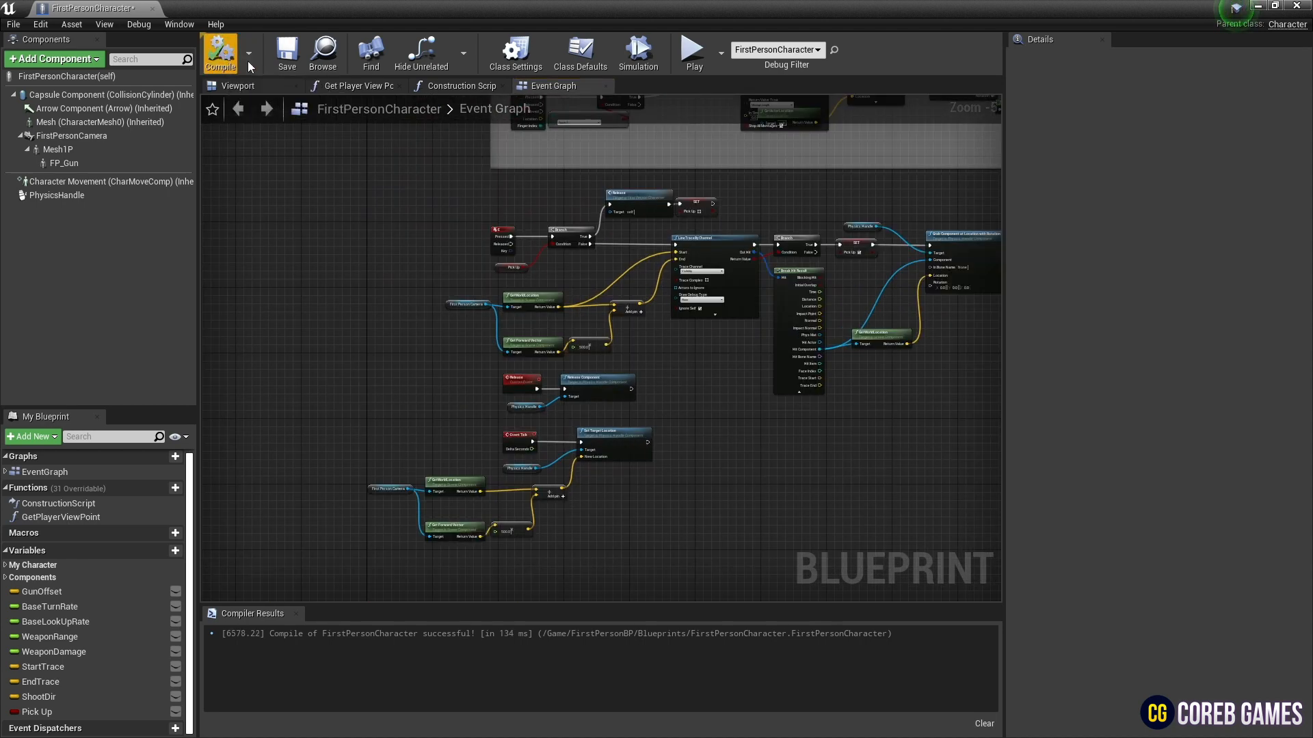
pyautogui.moveTo(154, 8)
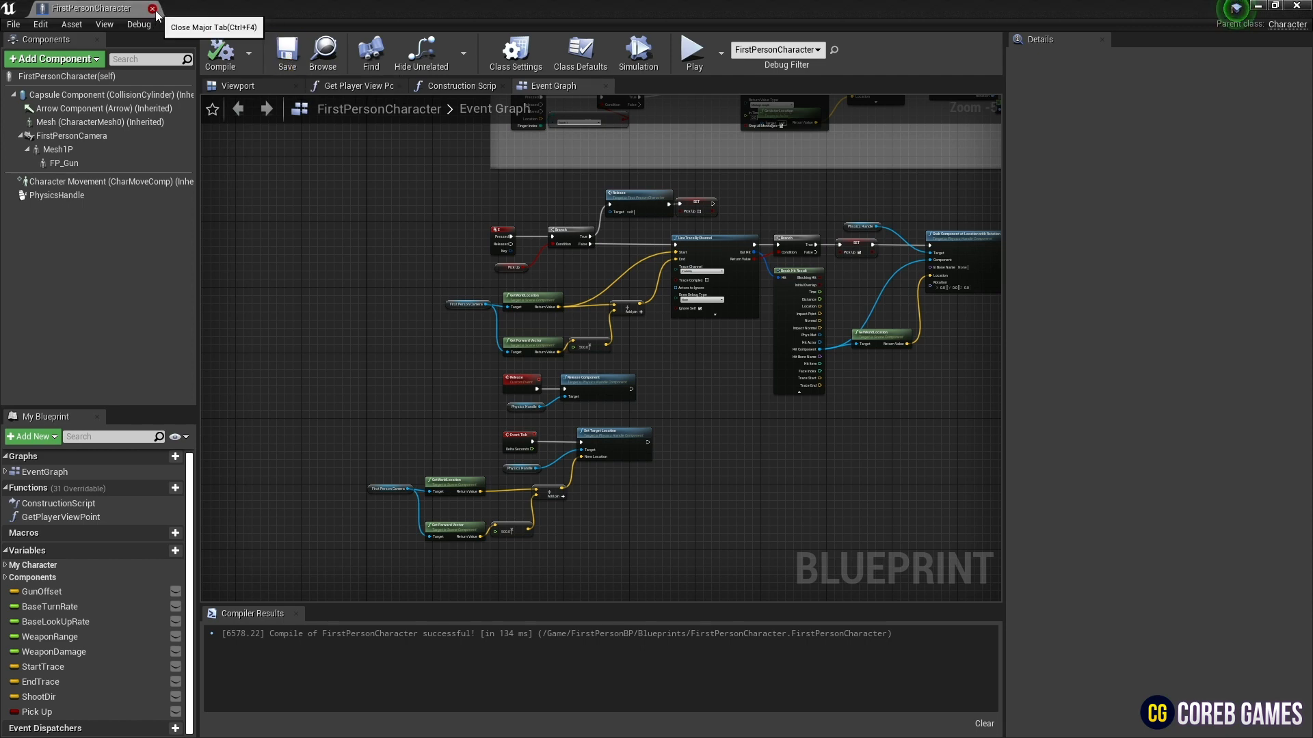
pyautogui.click(153, 8)
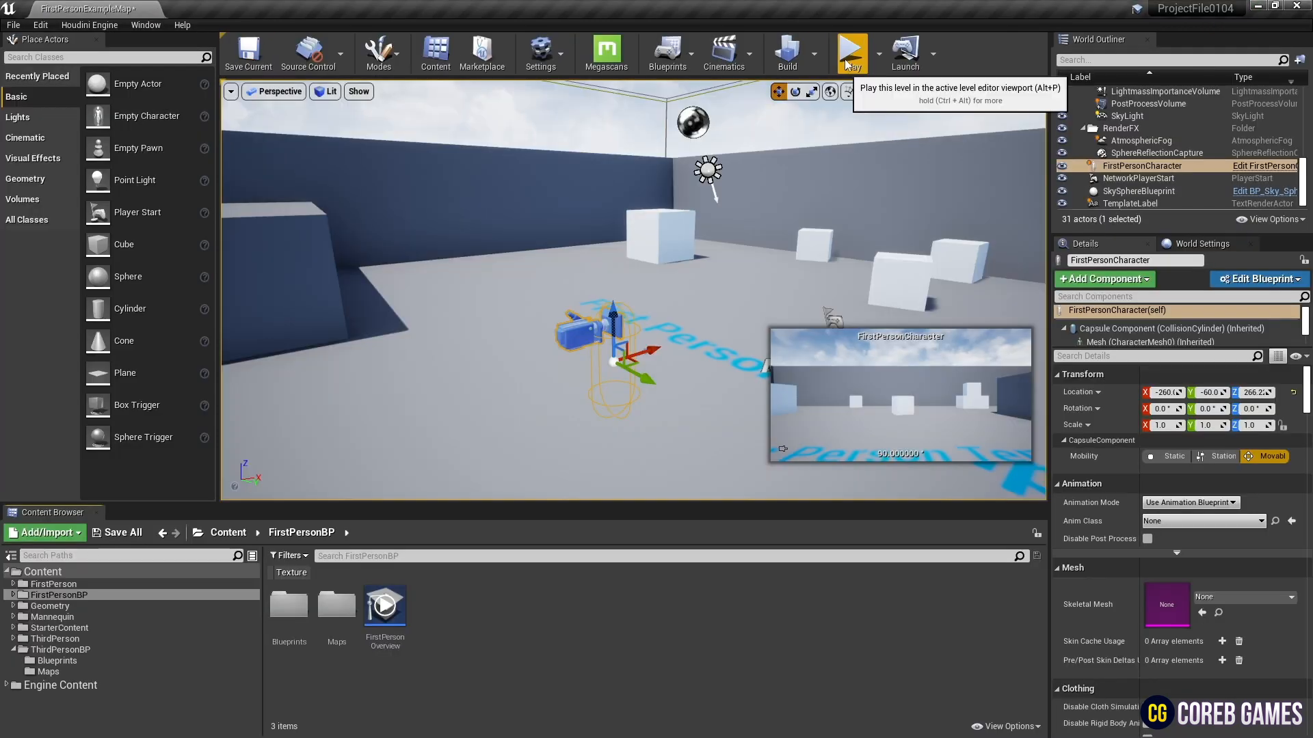
pyautogui.click(851, 53)
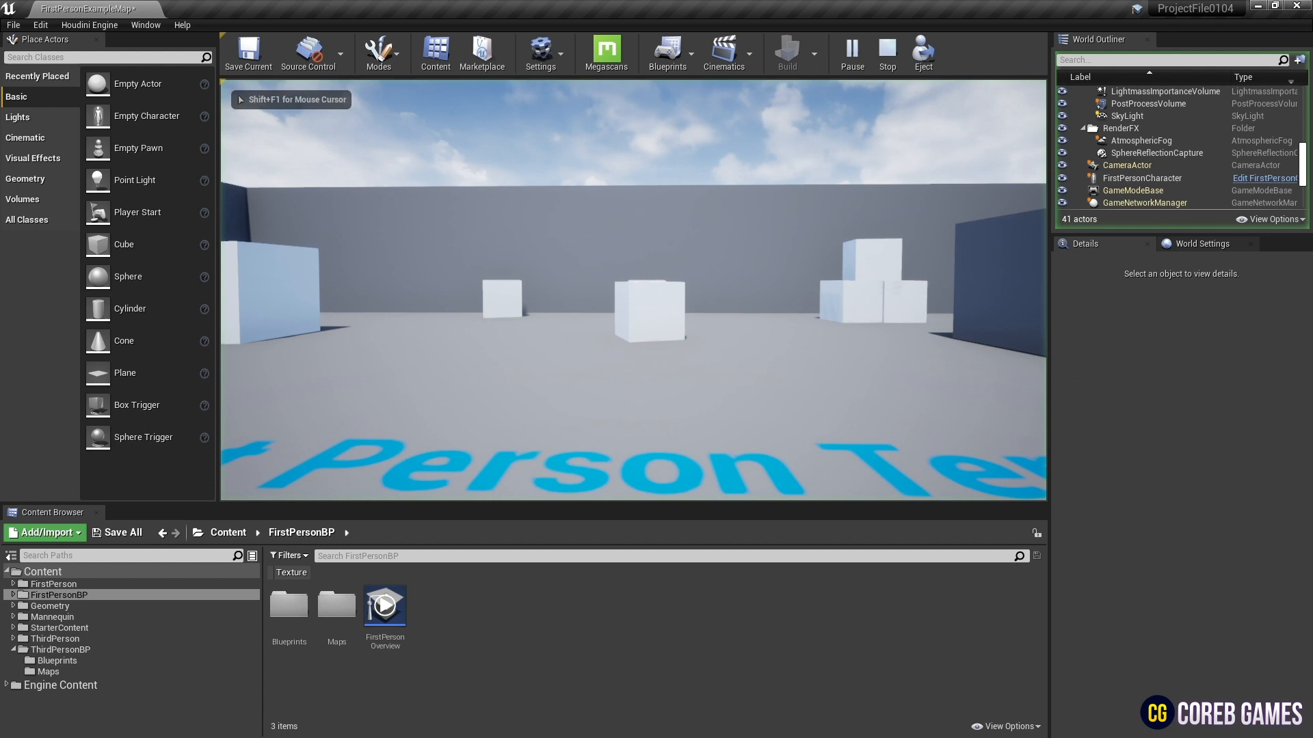